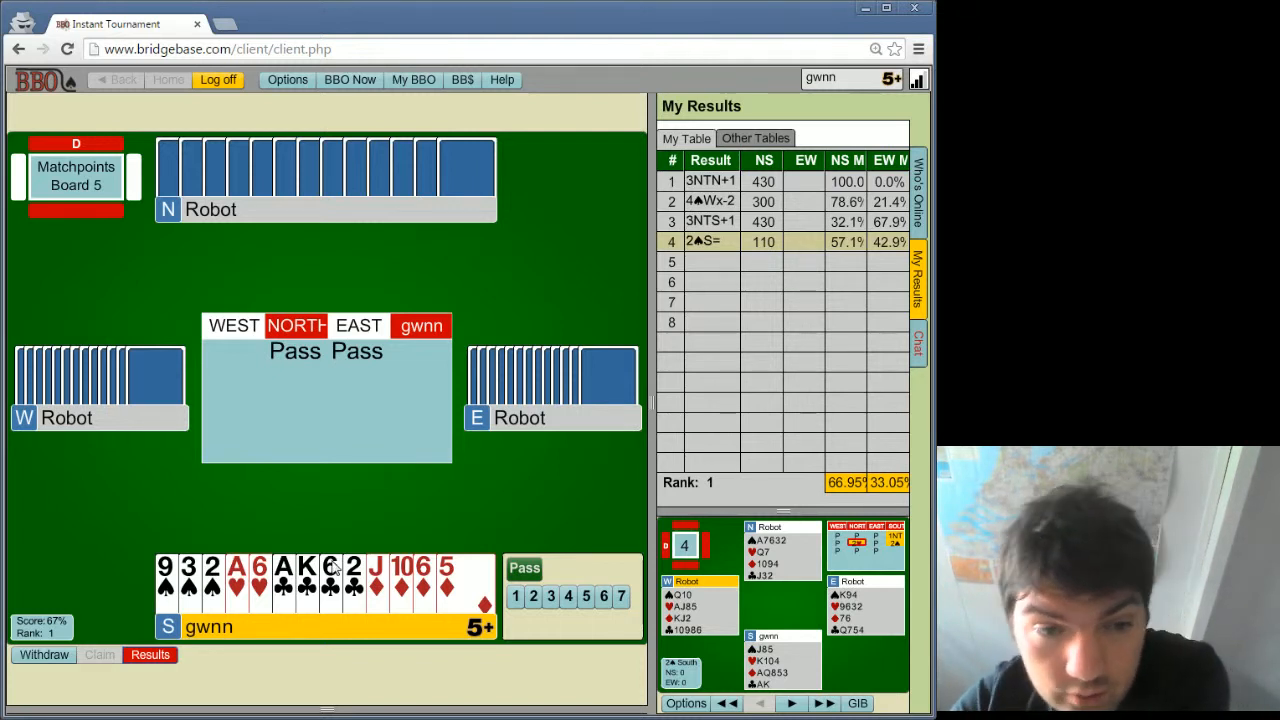
- Open board 5 with 1♦, then pass over East's 1♠
left_click(515, 596)
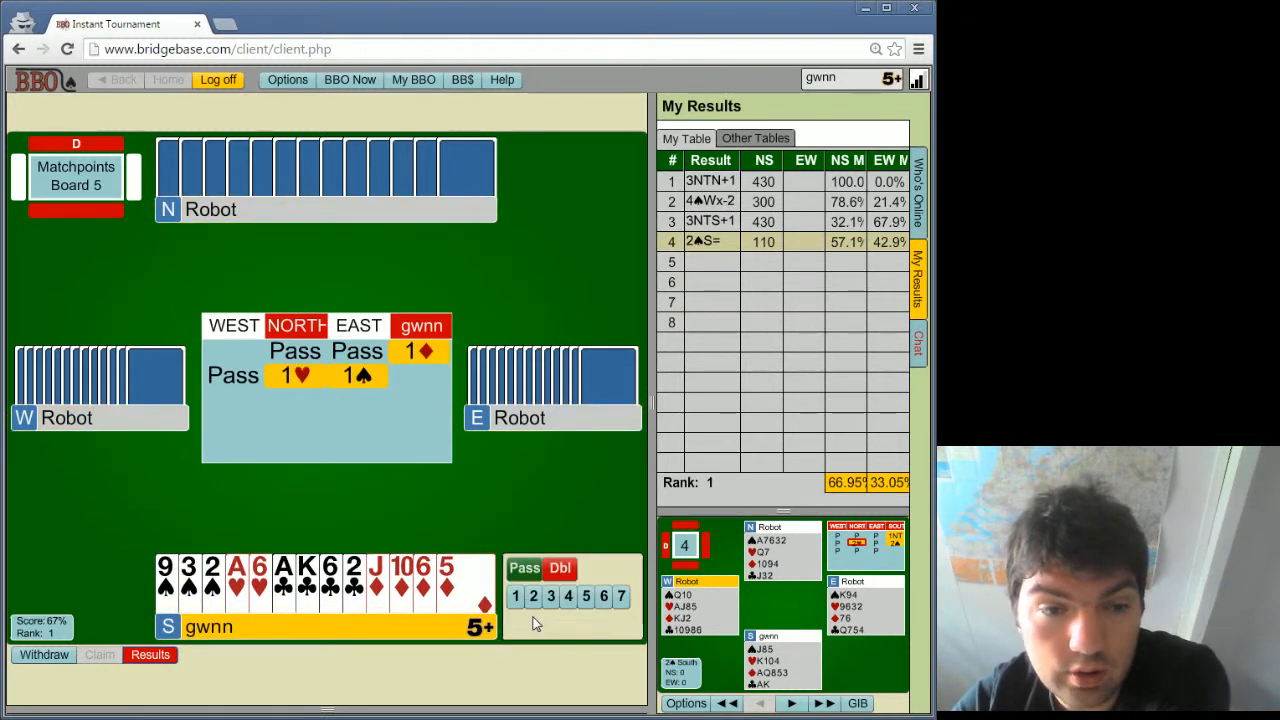
mouse_move(524, 568)
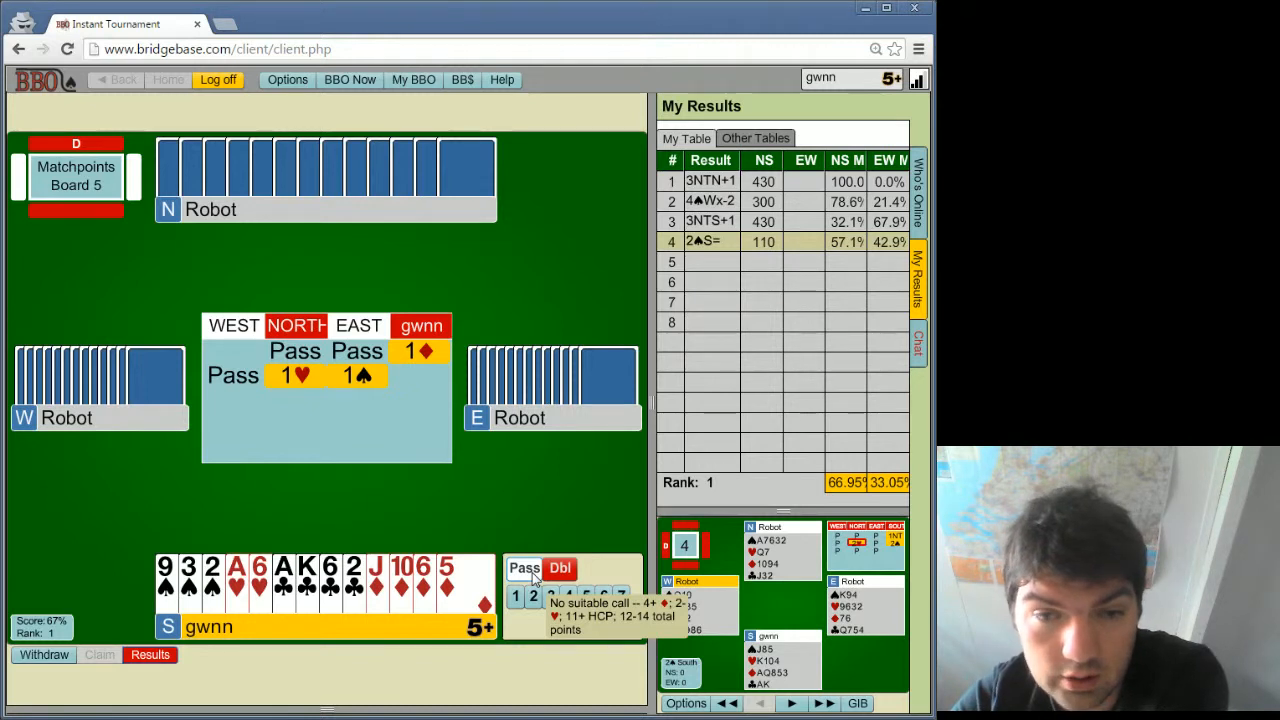
left_click(524, 568)
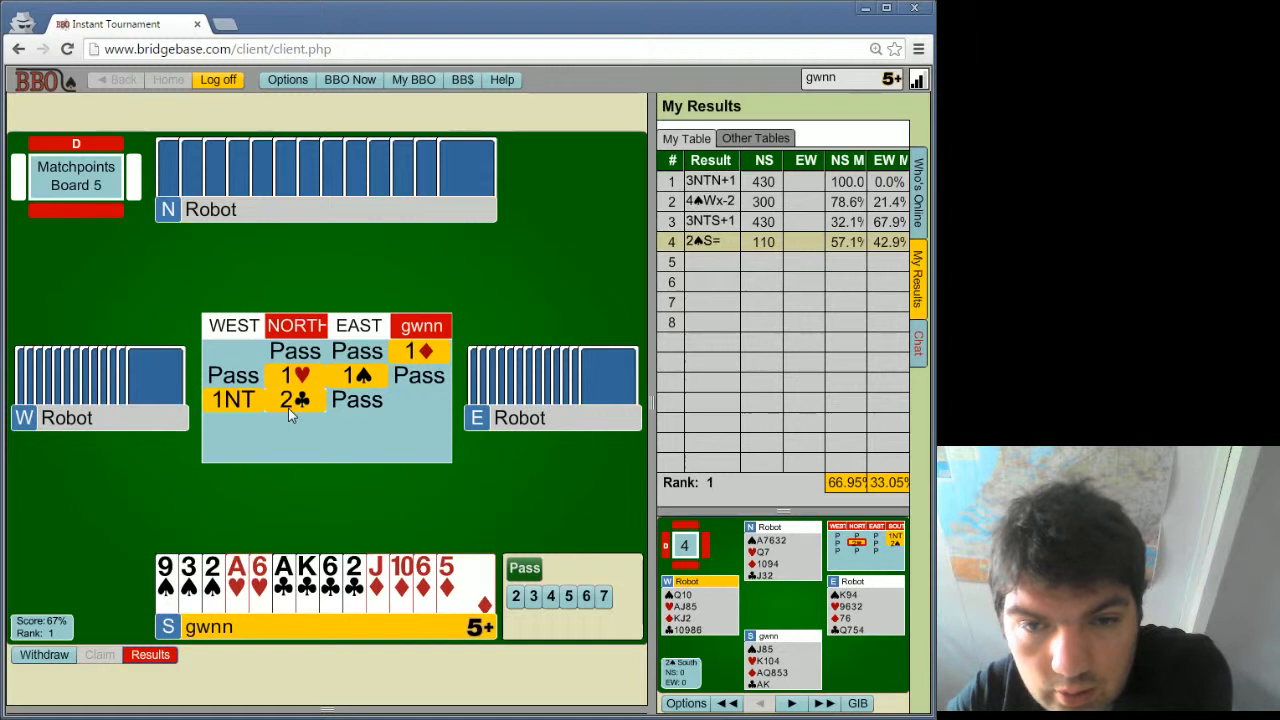
mouse_move(295, 399)
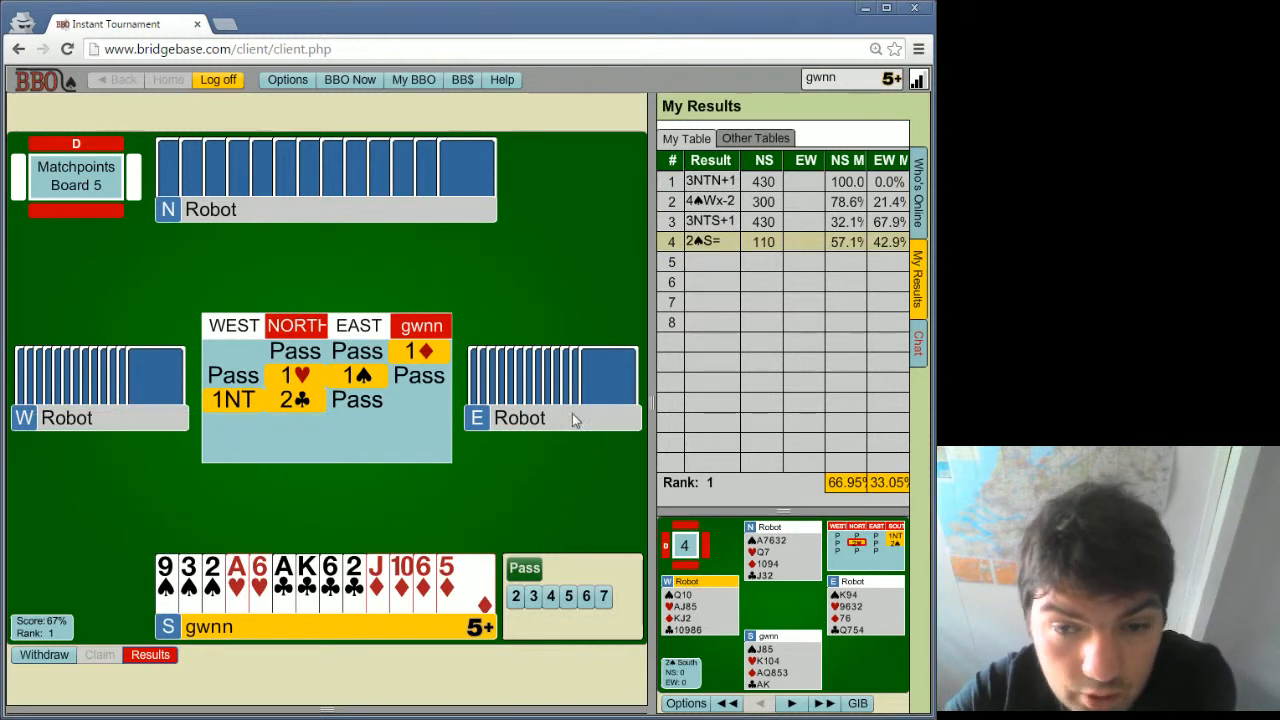
- Pass over partner North's 2♣ bid
left_click(524, 568)
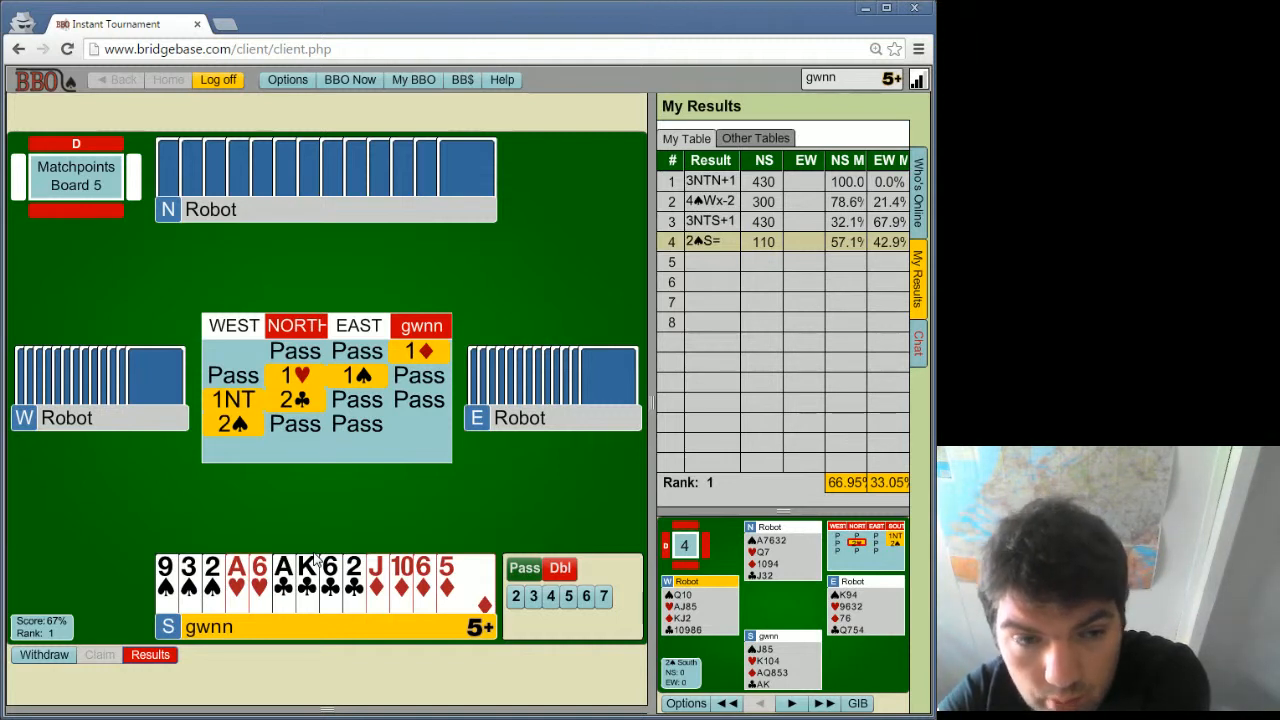
mouse_move(142, 590)
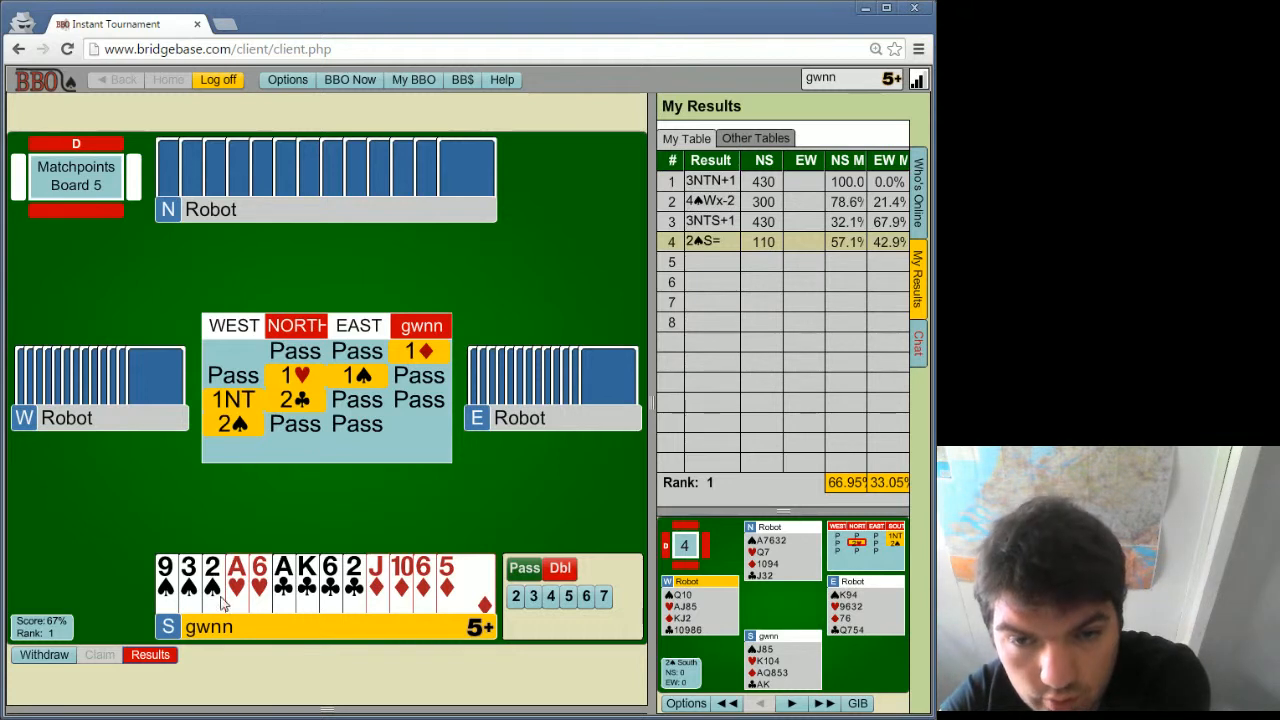
mouse_move(239, 469)
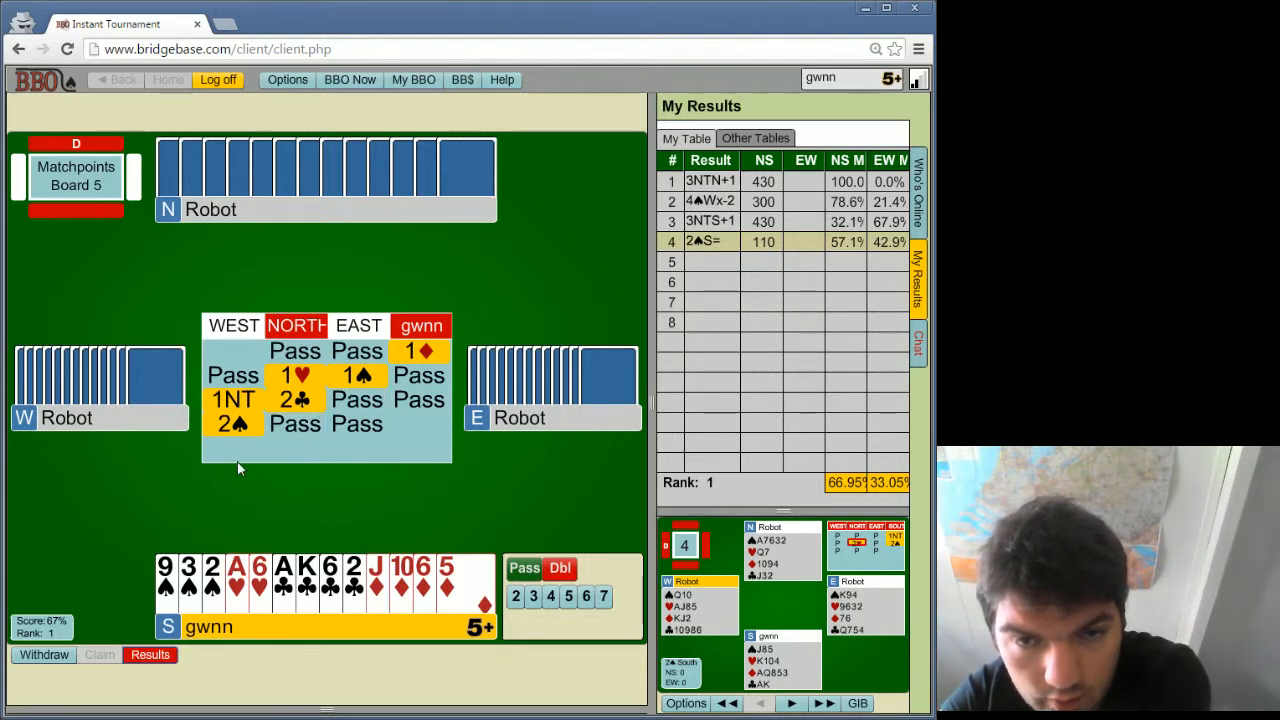
mouse_move(237, 423)
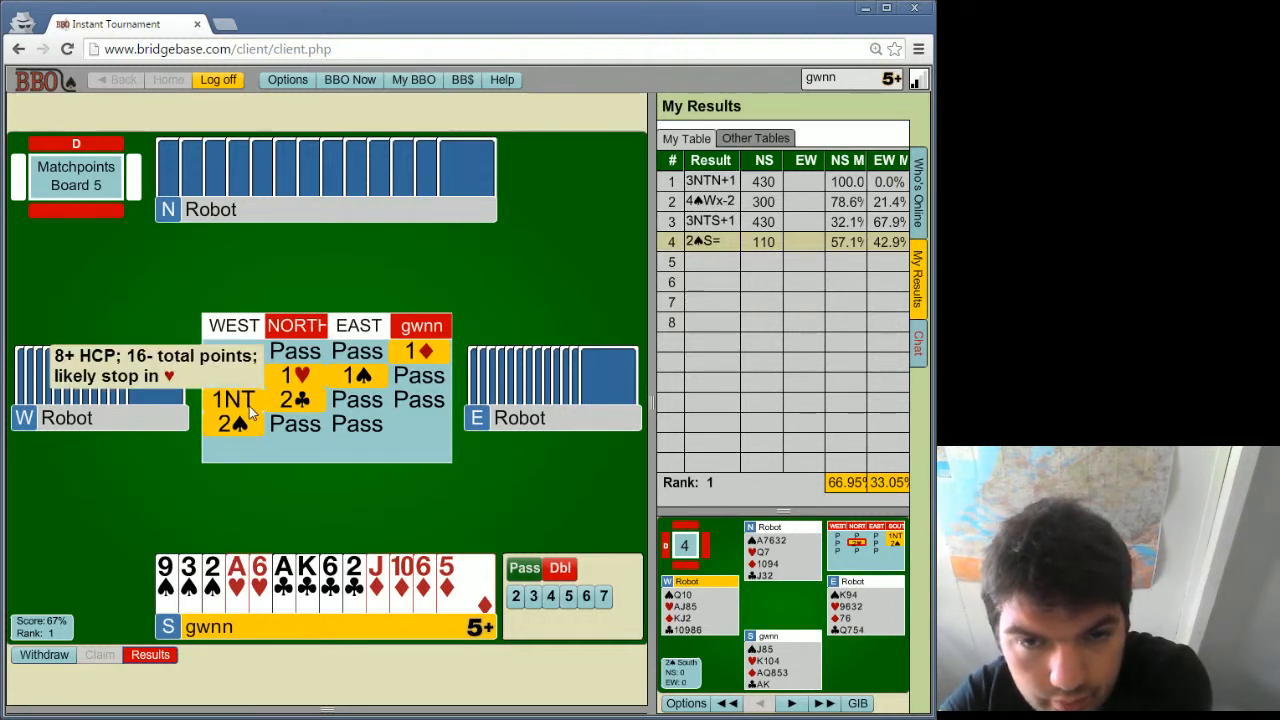
mouse_move(245, 502)
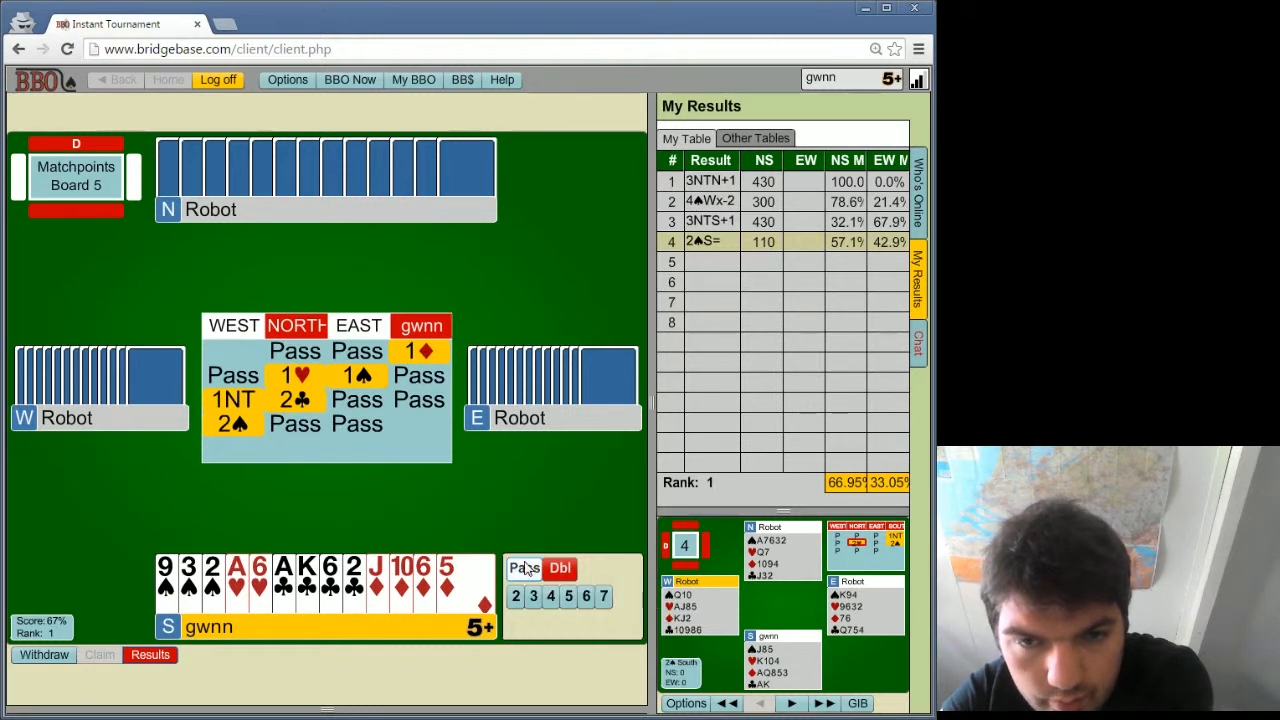
- Pass to end the auction at 2♠, leaving East as declarer
left_click(523, 568)
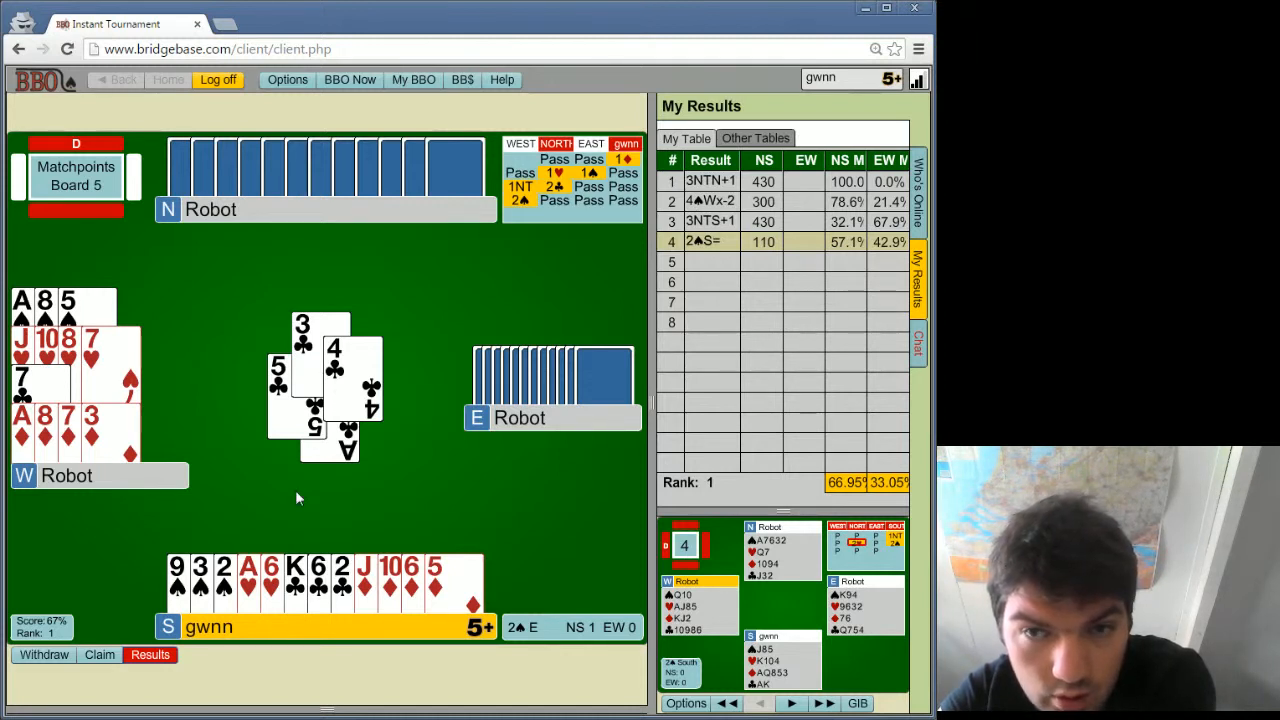
mouse_move(556, 172)
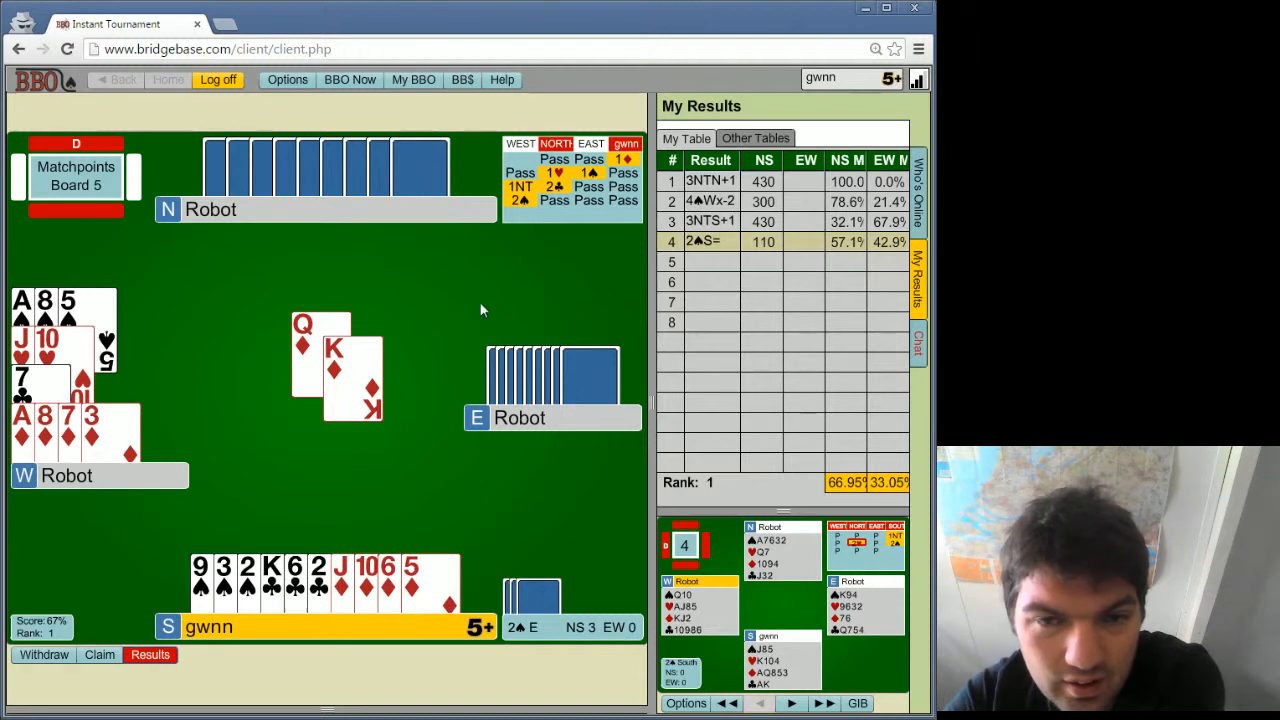
mouse_move(533, 362)
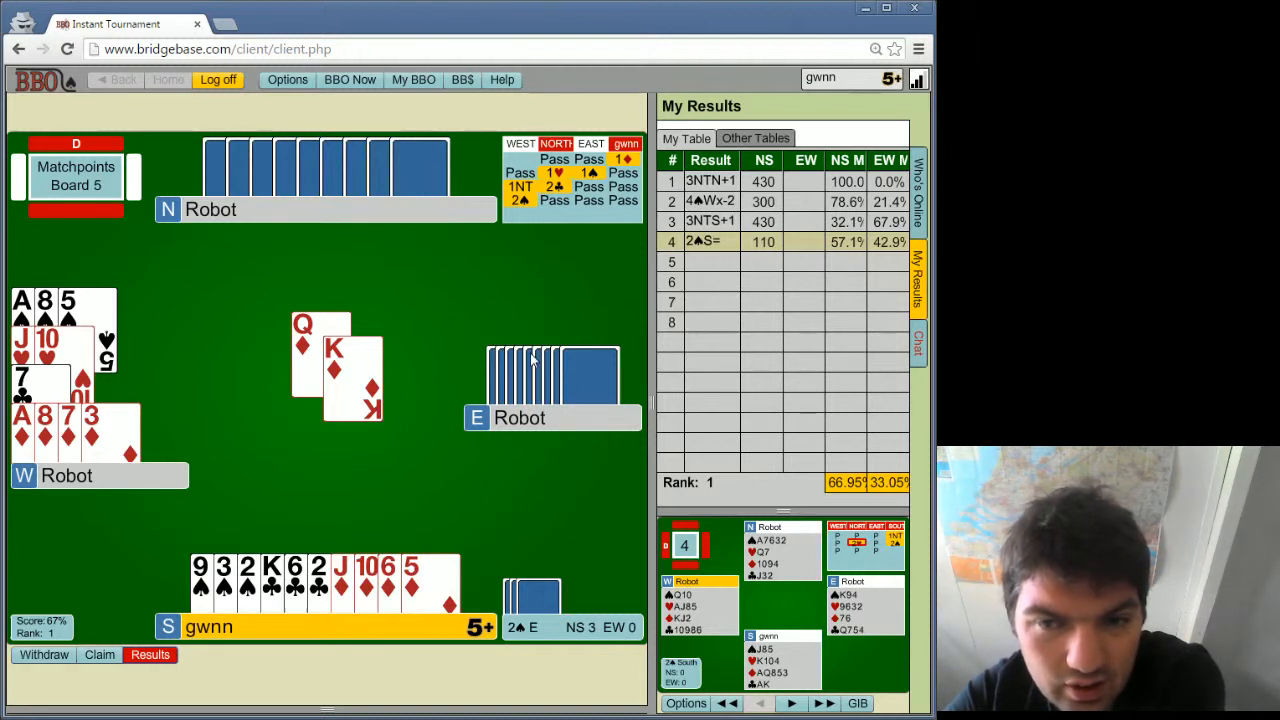
mouse_move(543, 378)
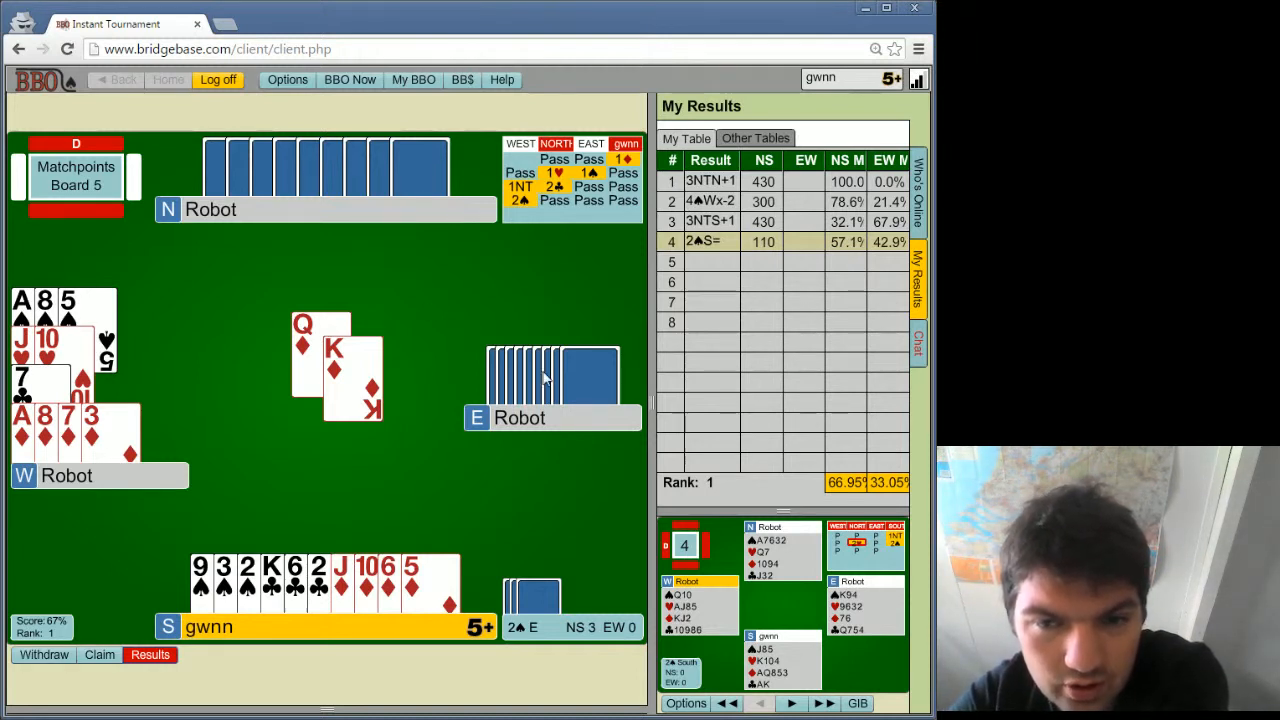
- Play the 5♦ on the diamond trick, then a card to the next trick
left_click(410, 580)
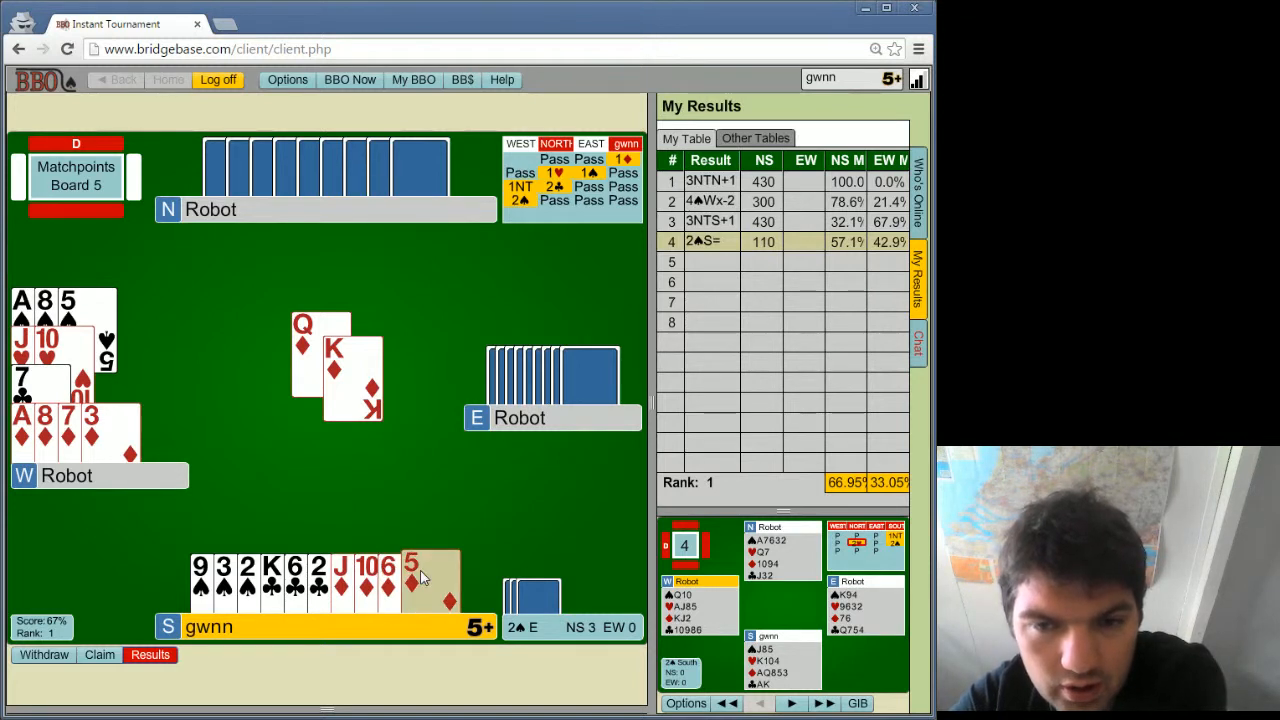
left_click(411, 580)
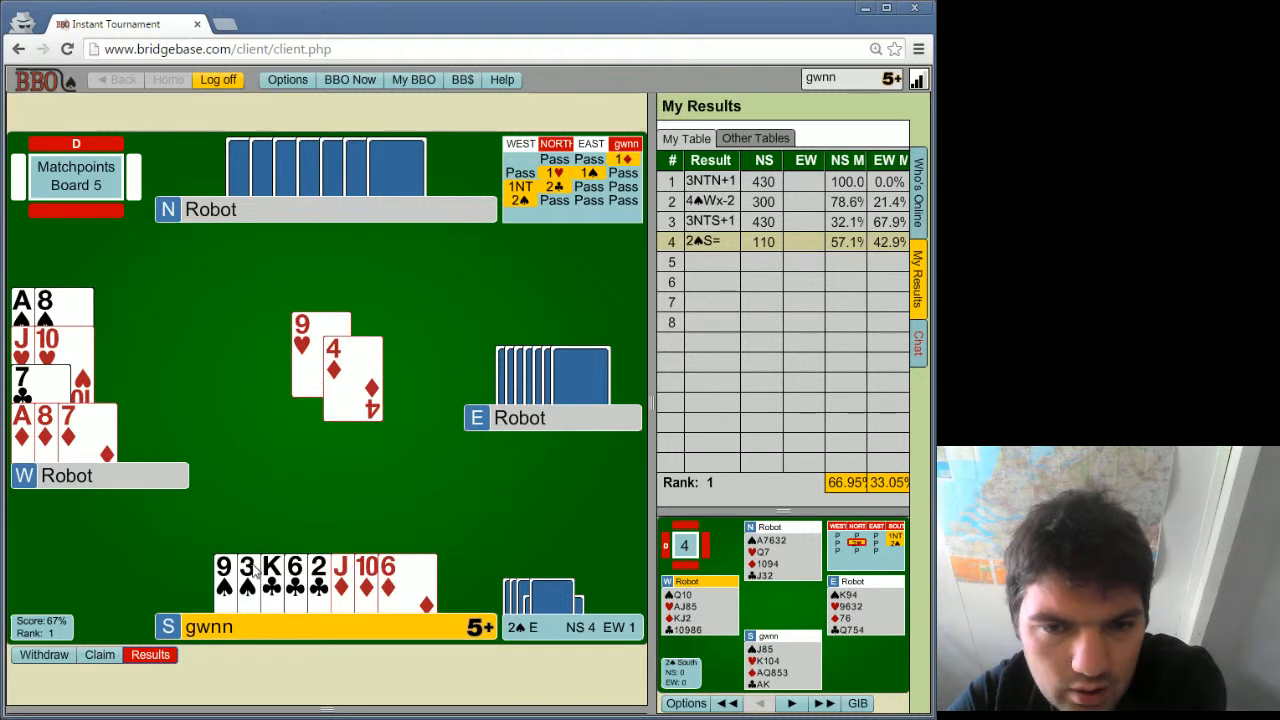
left_click(247, 575)
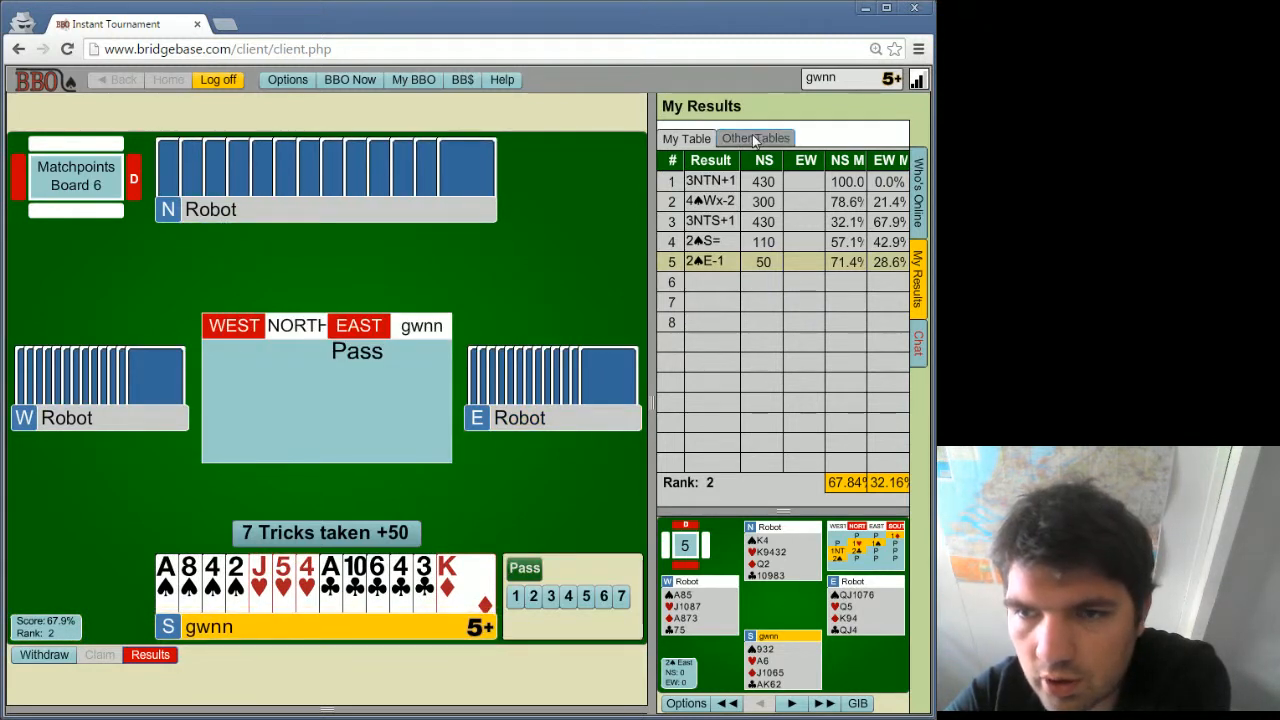
- Compare board 5's +50 result with the other tables' scores
left_click(755, 138)
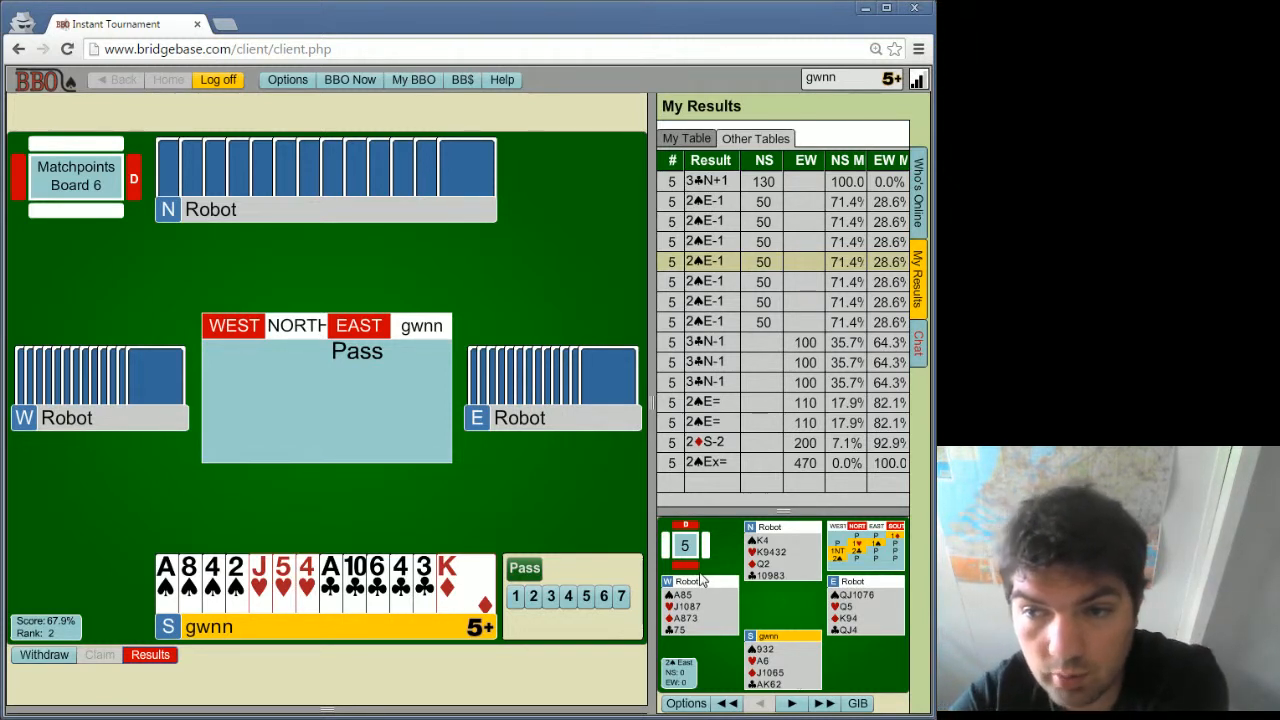
mouse_move(560, 521)
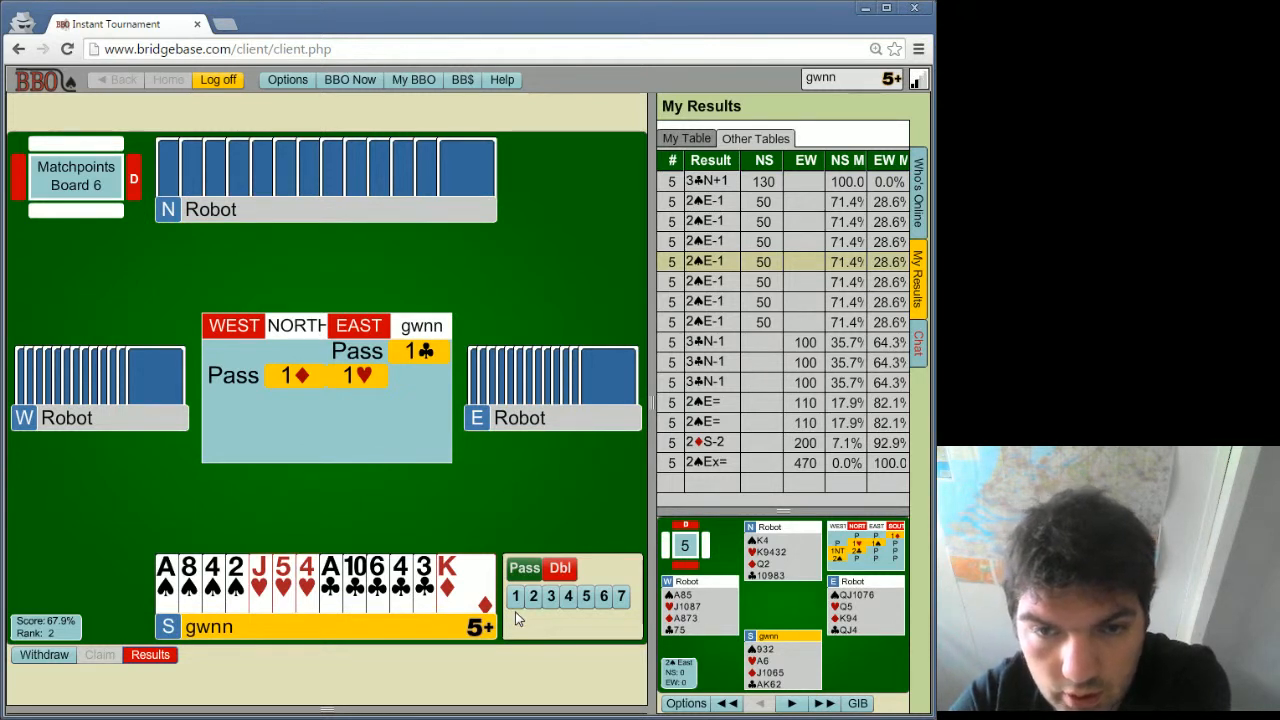
- Bid 1♠ on board 6
left_click(514, 596)
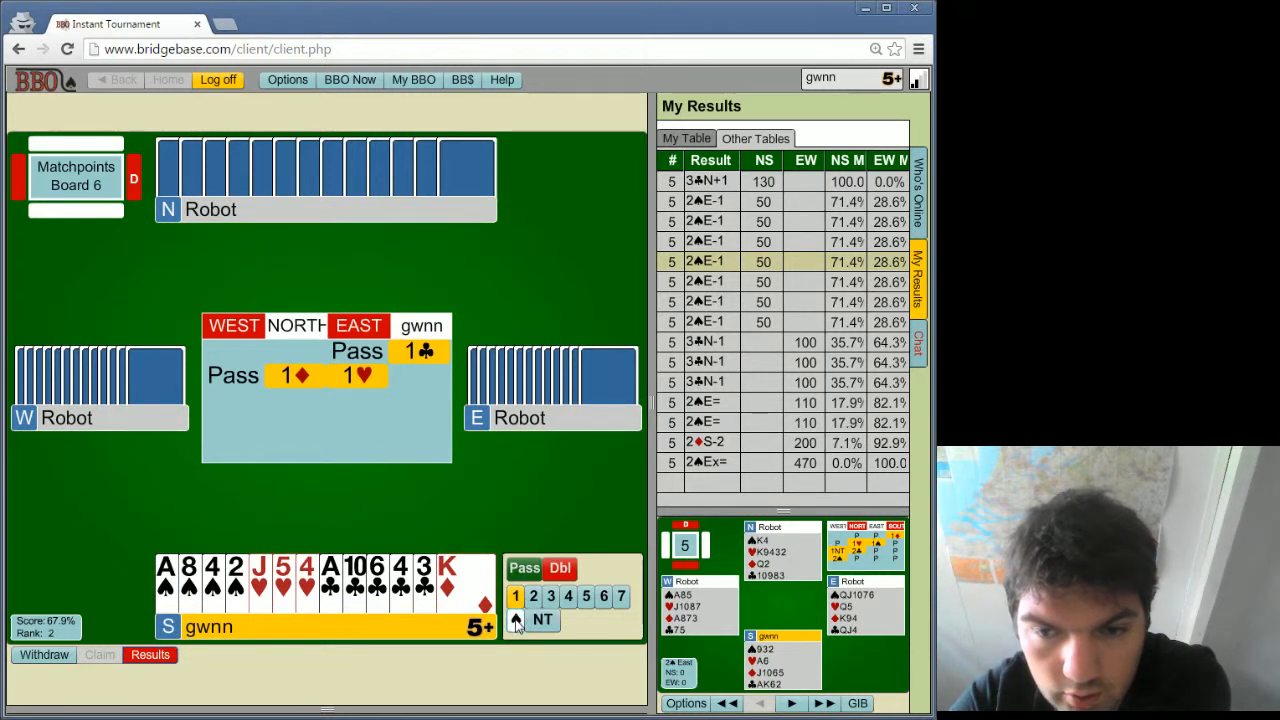
left_click(542, 620)
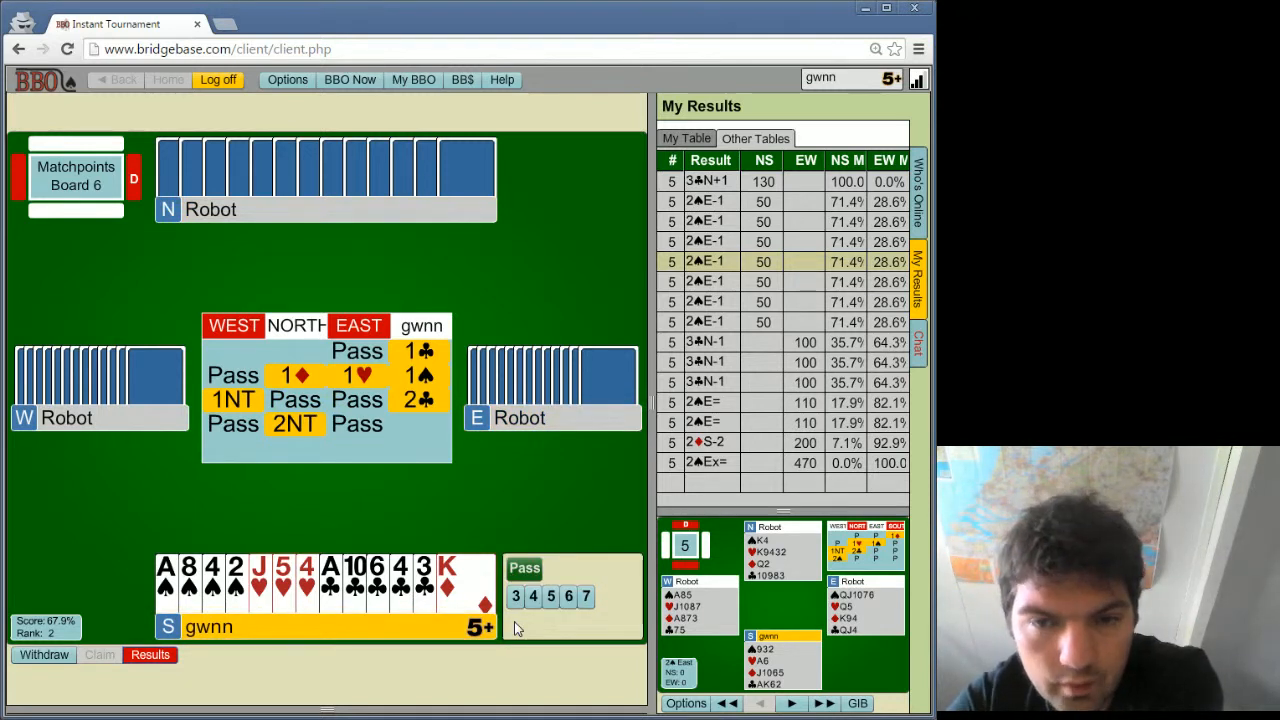
mouse_move(316, 440)
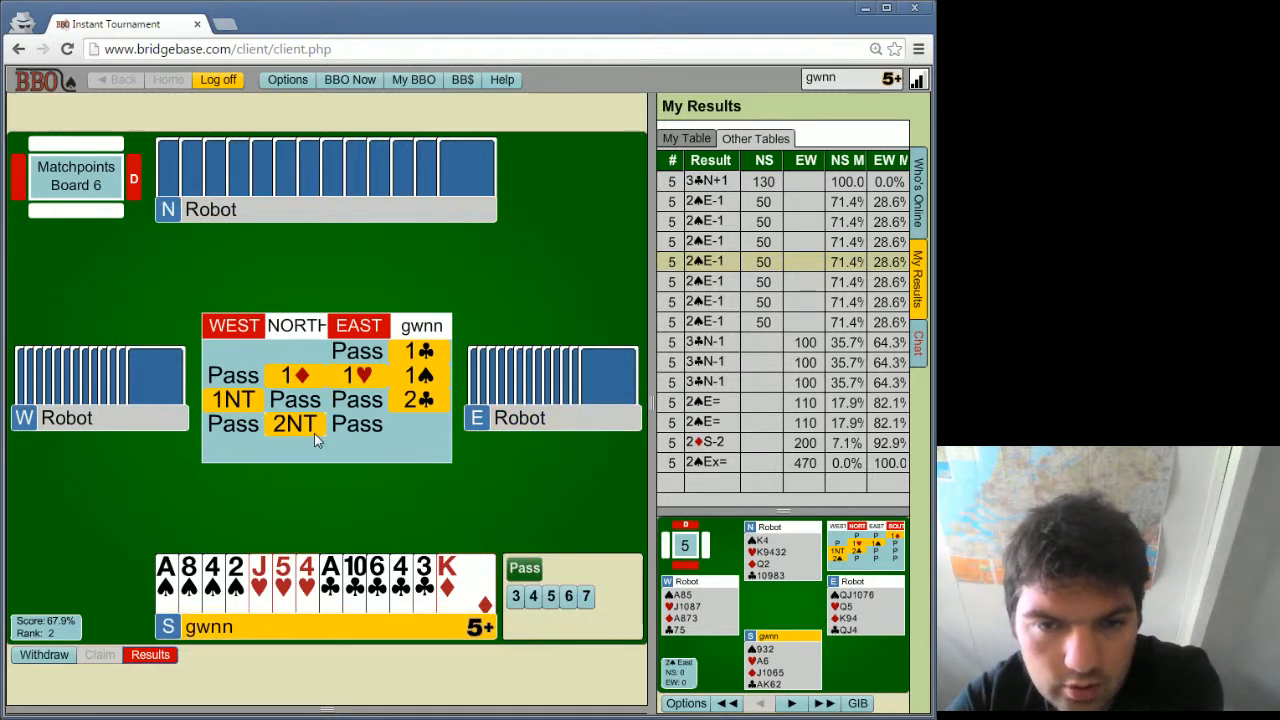
mouse_move(294, 423)
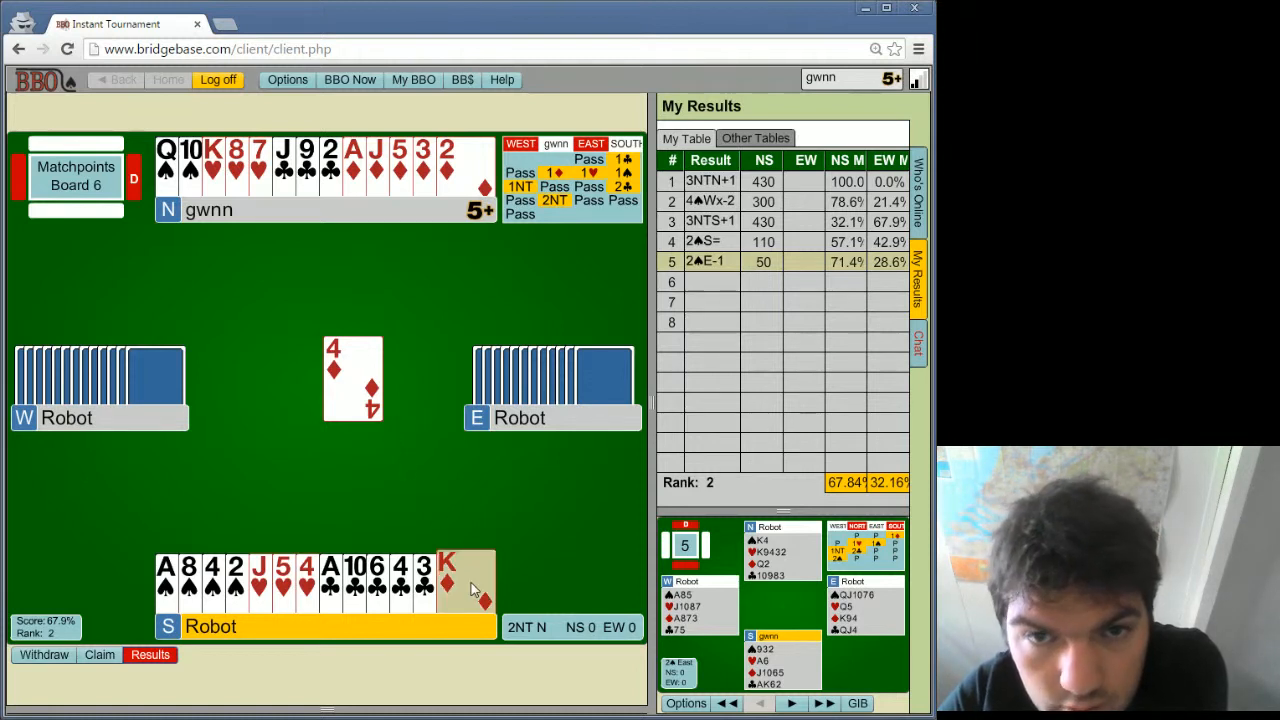
- Win the opening diamond lead with dummy's K♦, then lead a low club from dummy
left_click(447, 570)
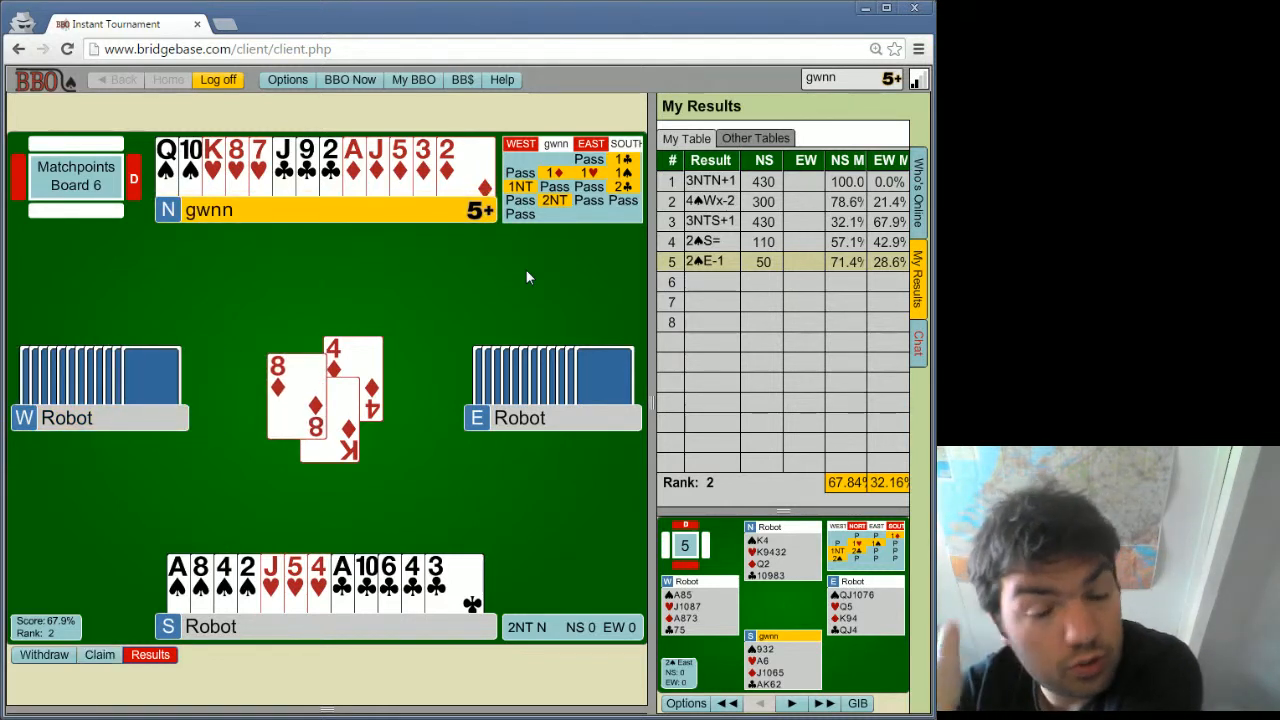
mouse_move(500, 223)
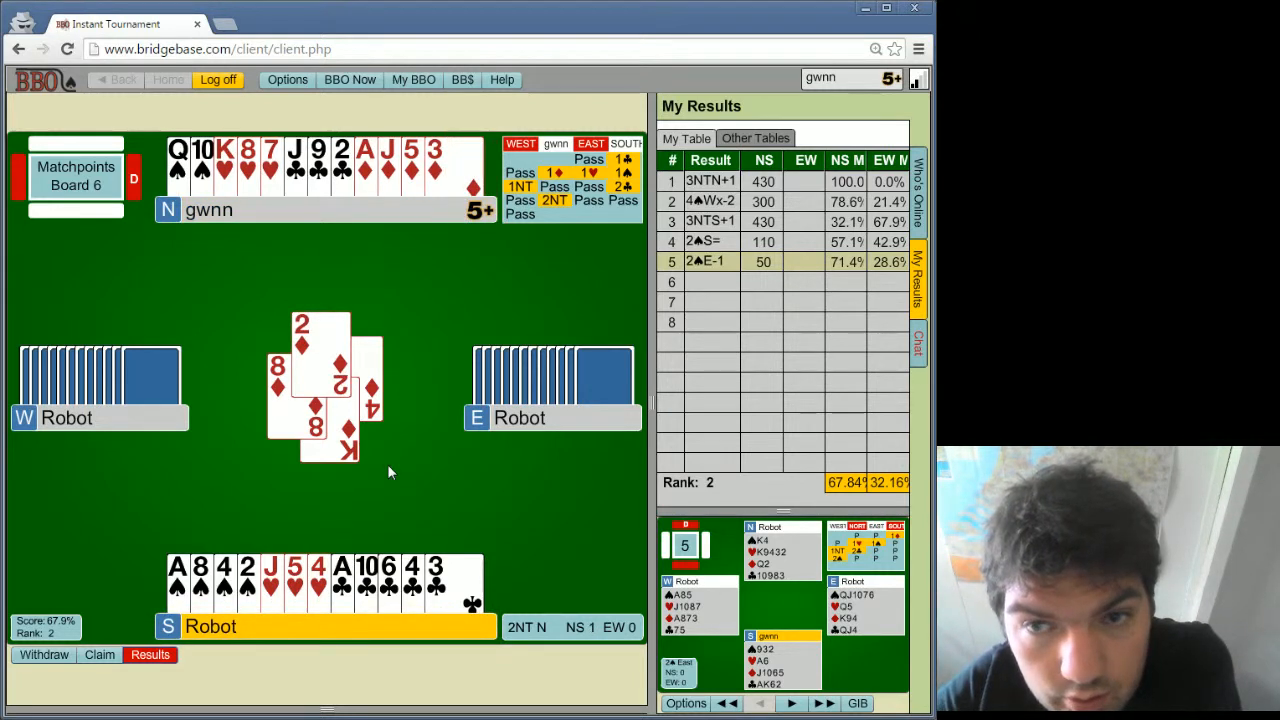
mouse_move(367, 254)
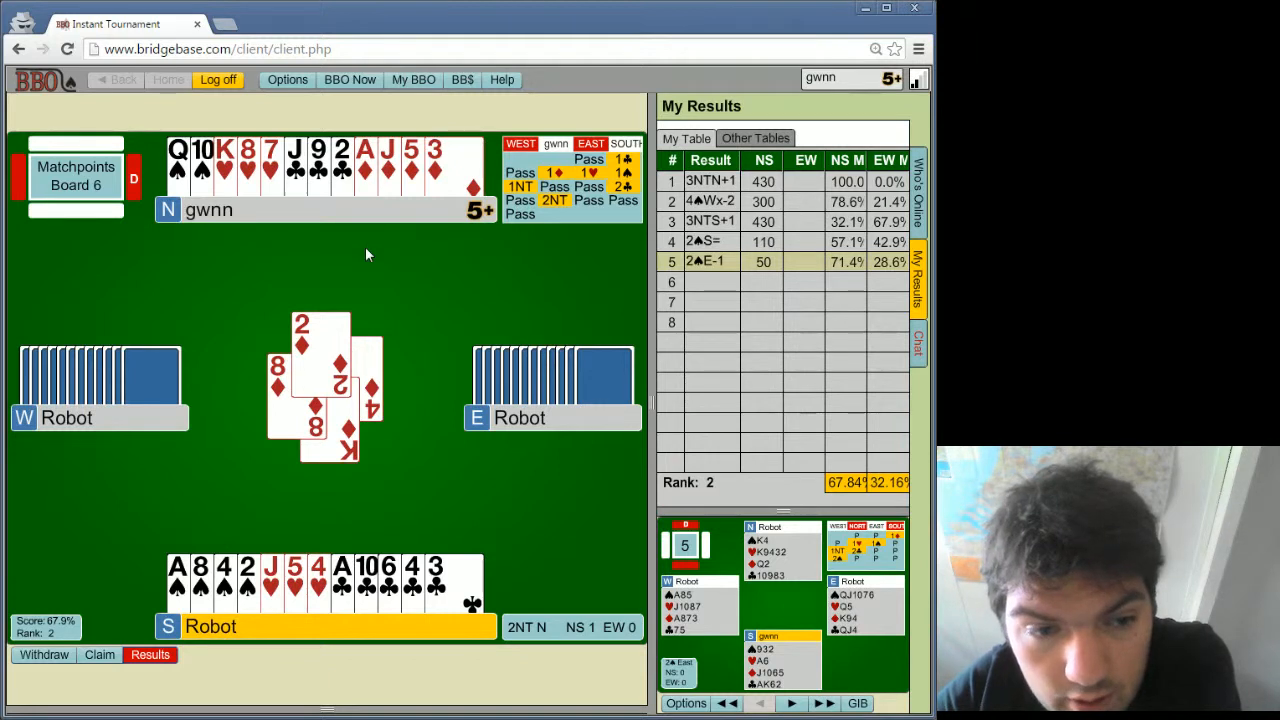
mouse_move(400, 378)
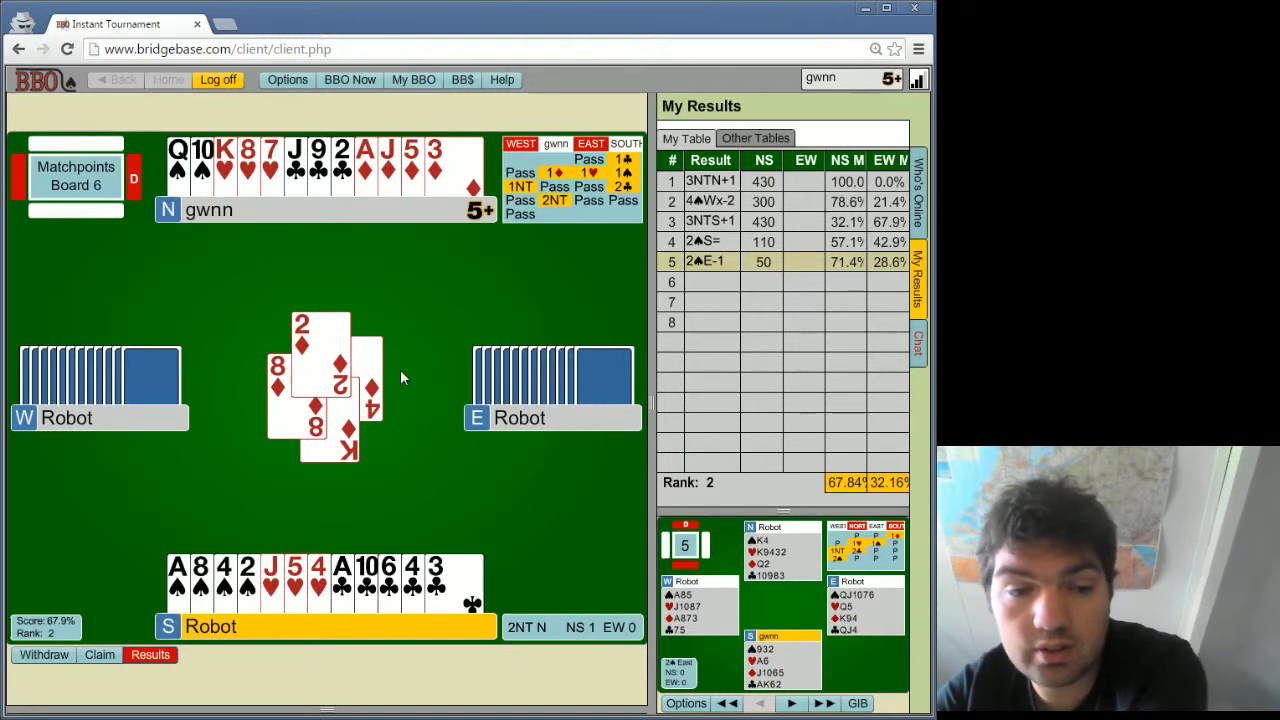
left_click(472, 585)
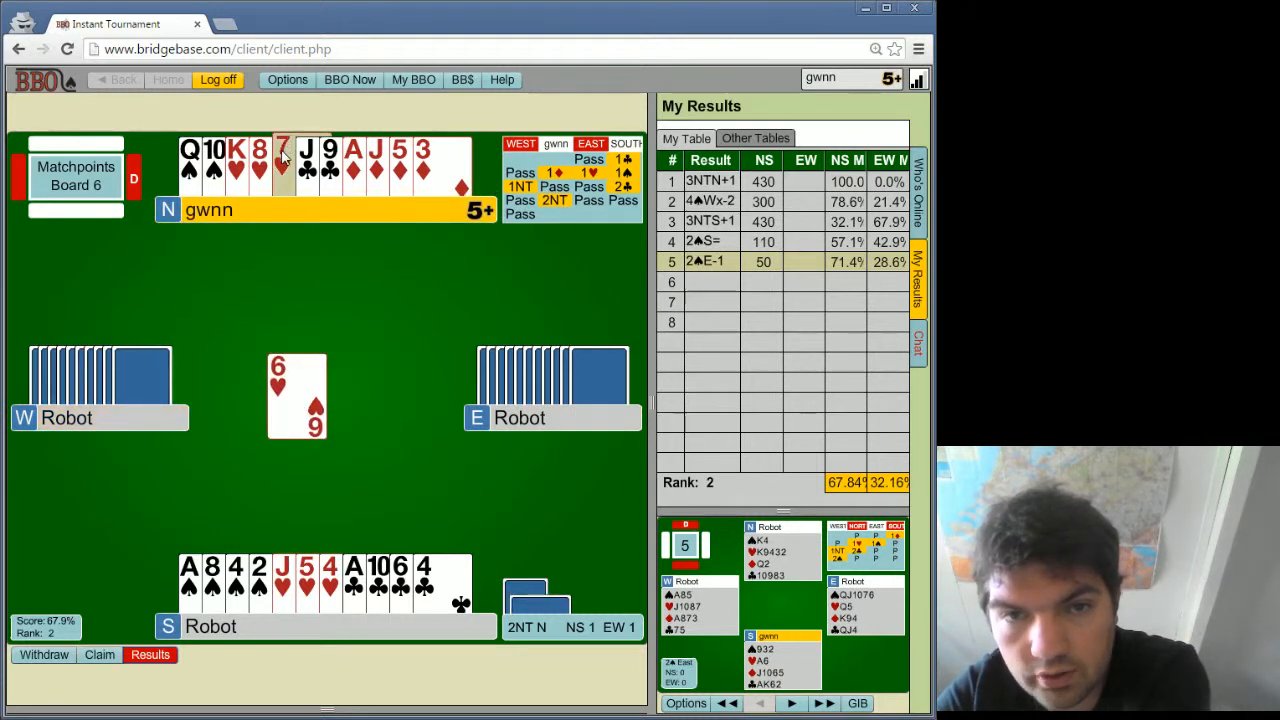
- Play the 7♥ to continue declaring 2NT
left_click(283, 165)
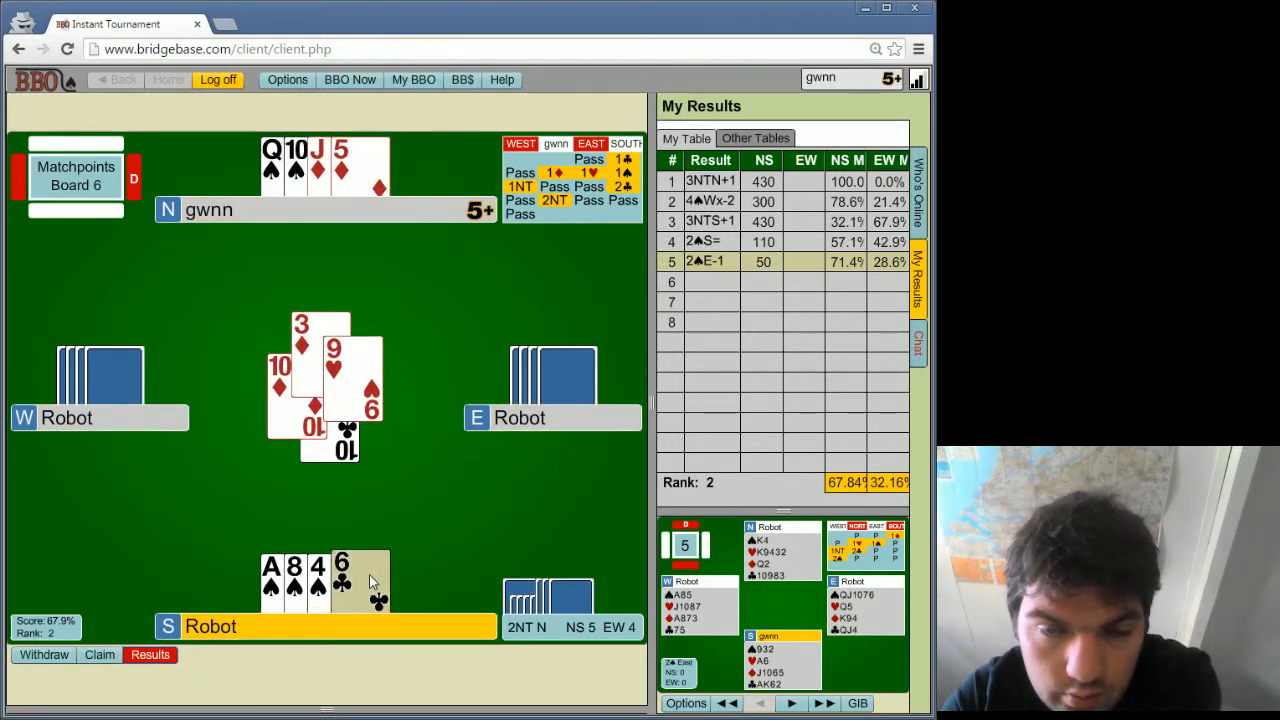
- Gather the completed trick and play dummy's 6♣
left_click(341, 580)
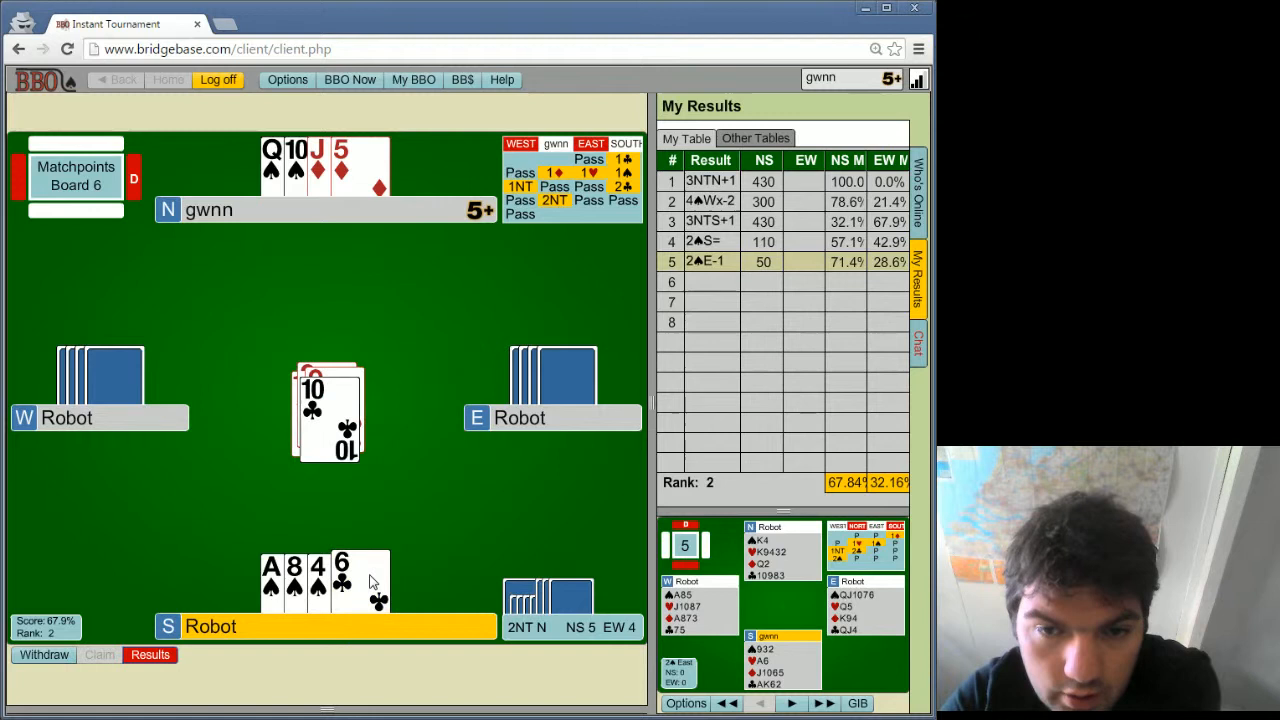
left_click(341, 580)
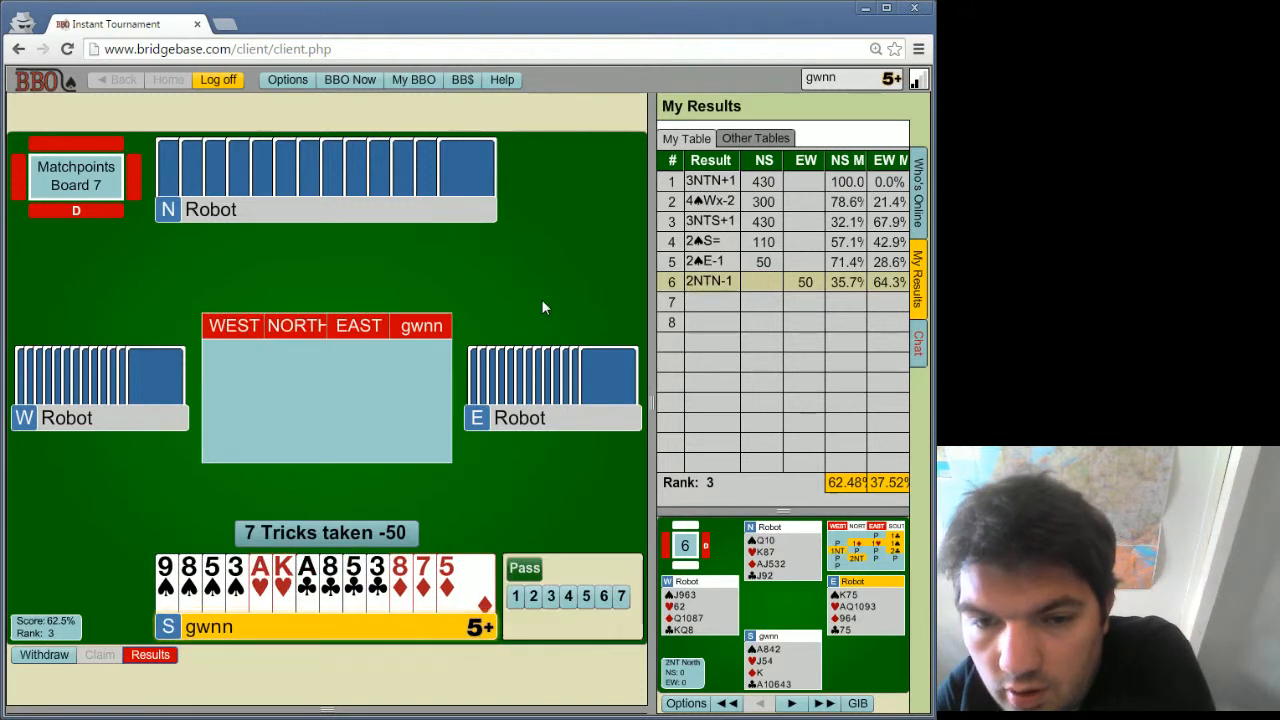
- Show board 6 scores from the other tables
left_click(755, 138)
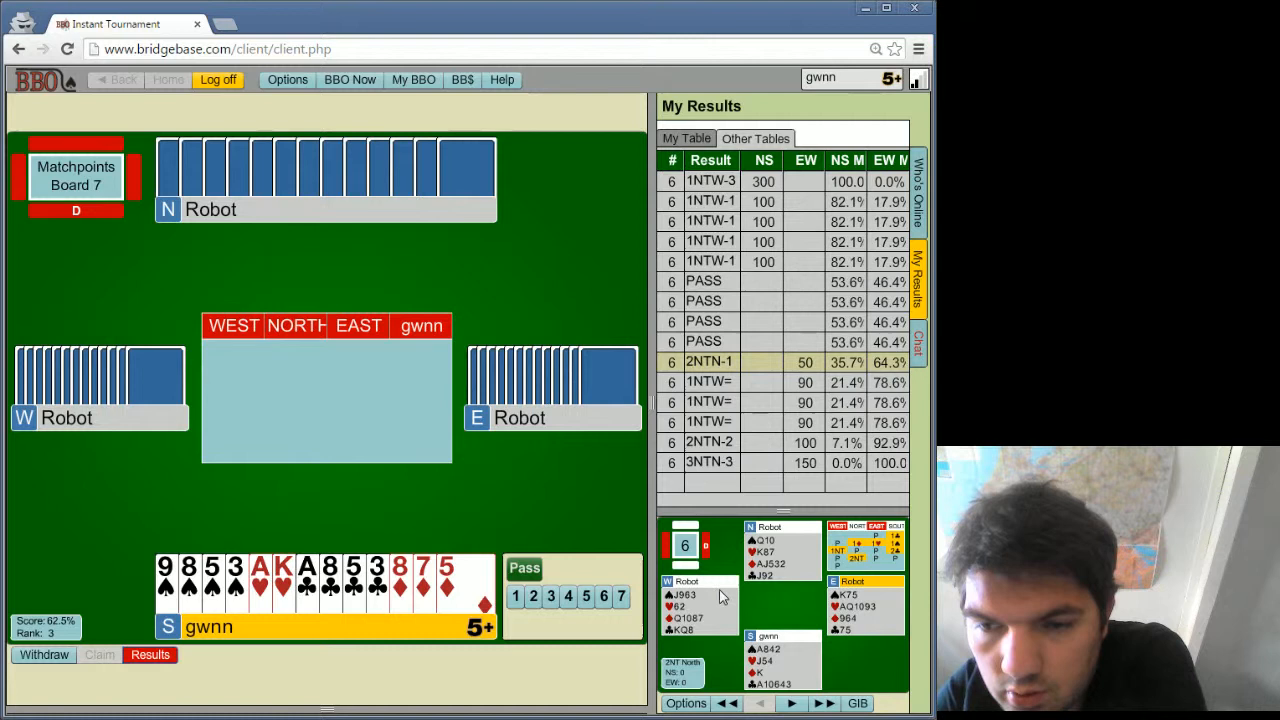
mouse_move(768, 613)
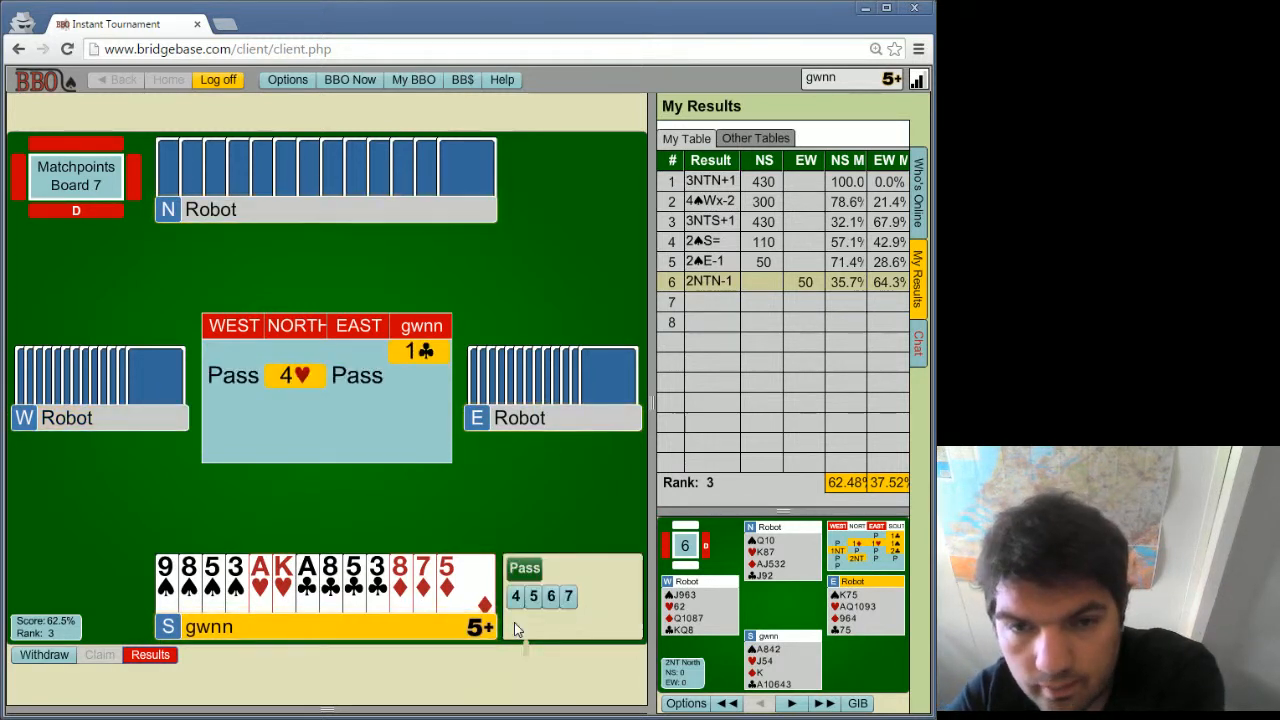
mouse_move(294, 375)
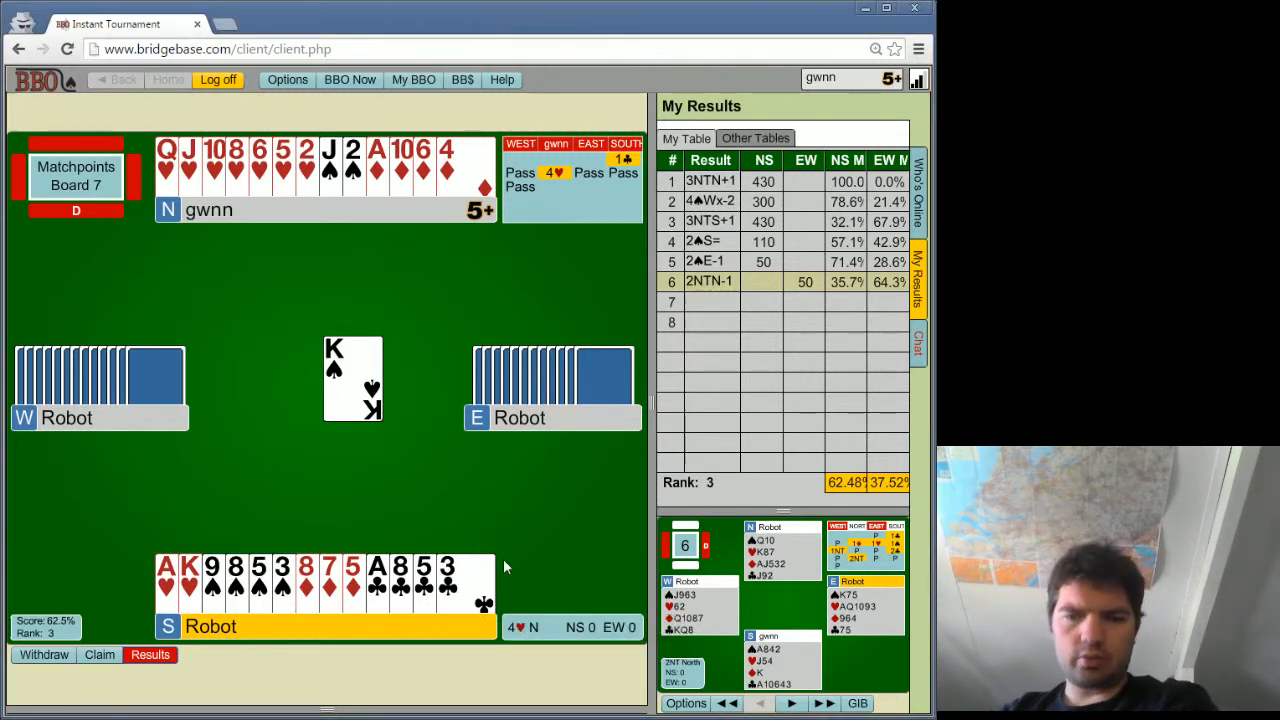
mouse_move(418, 505)
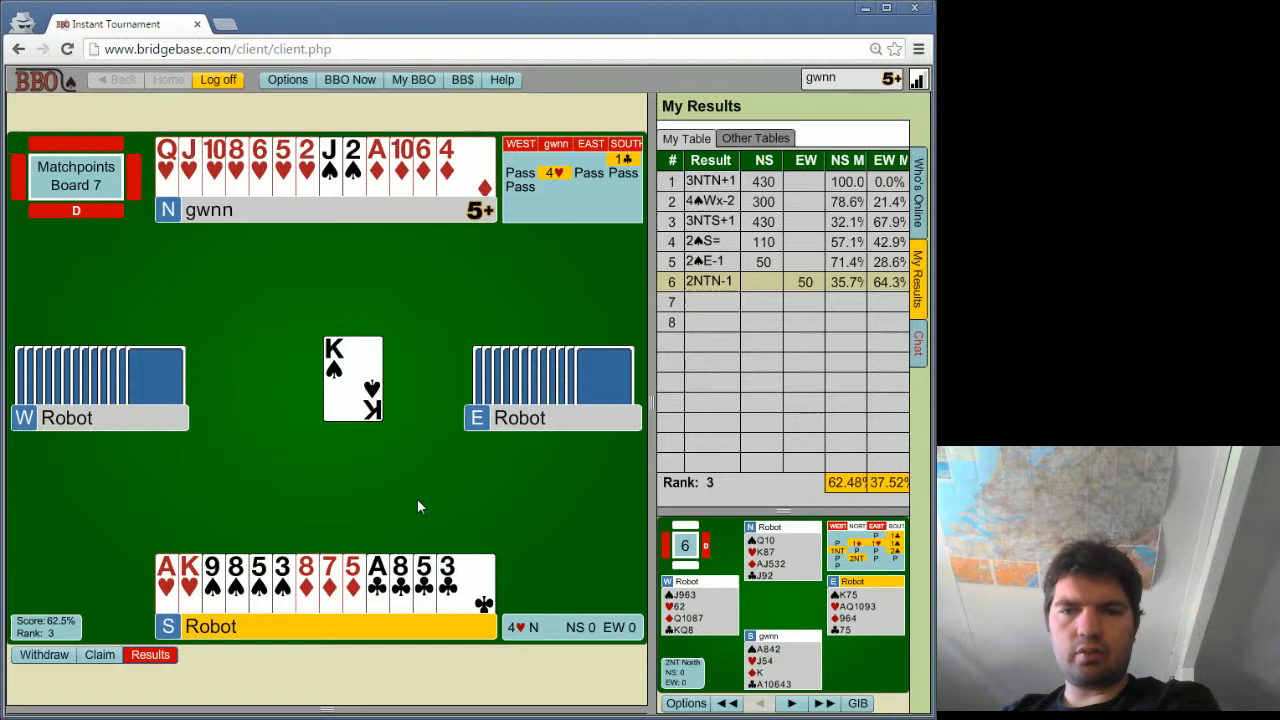
- Follow with dummy's three of spades, win the diamond ace, and lead the two of hearts
left_click(295, 585)
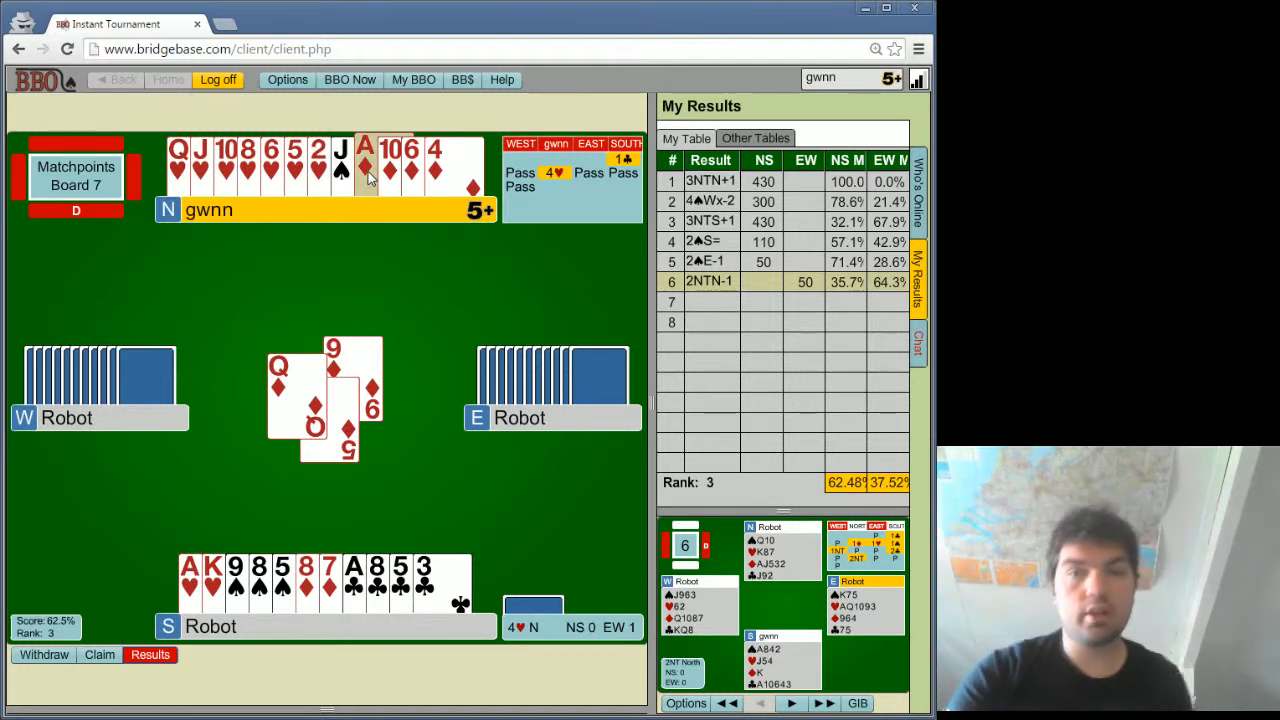
left_click(365, 165)
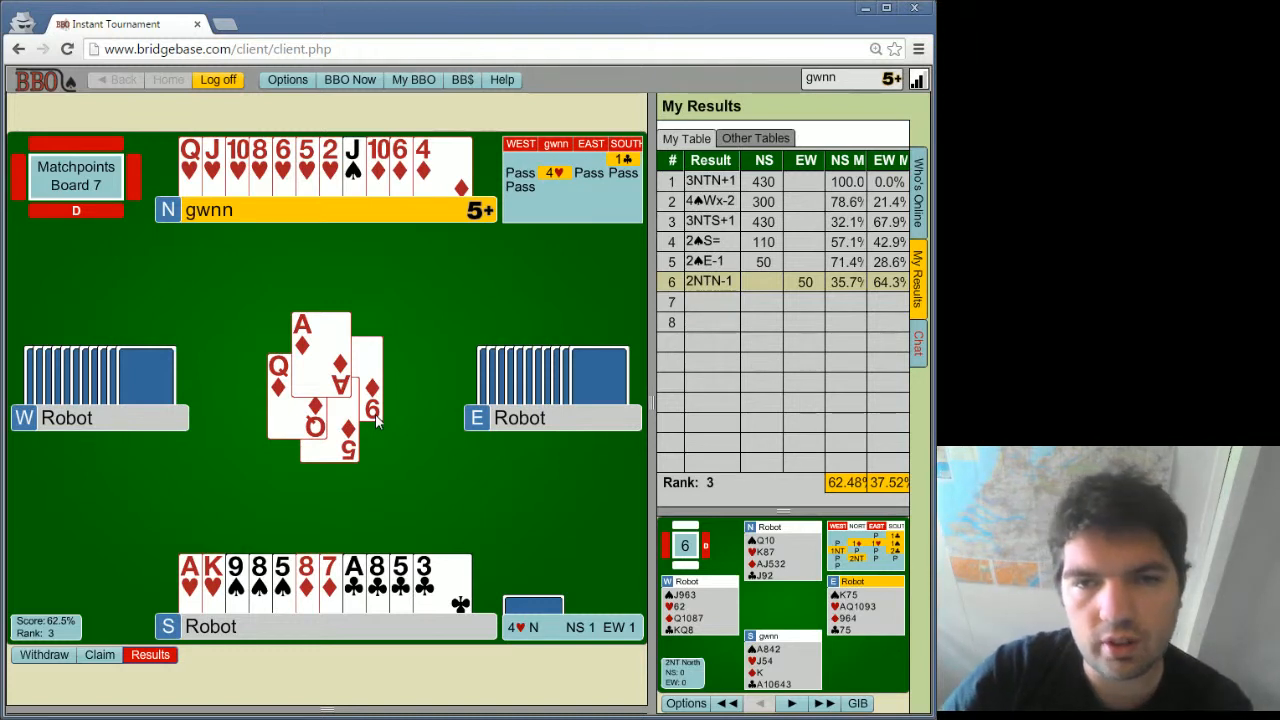
left_click(330, 170)
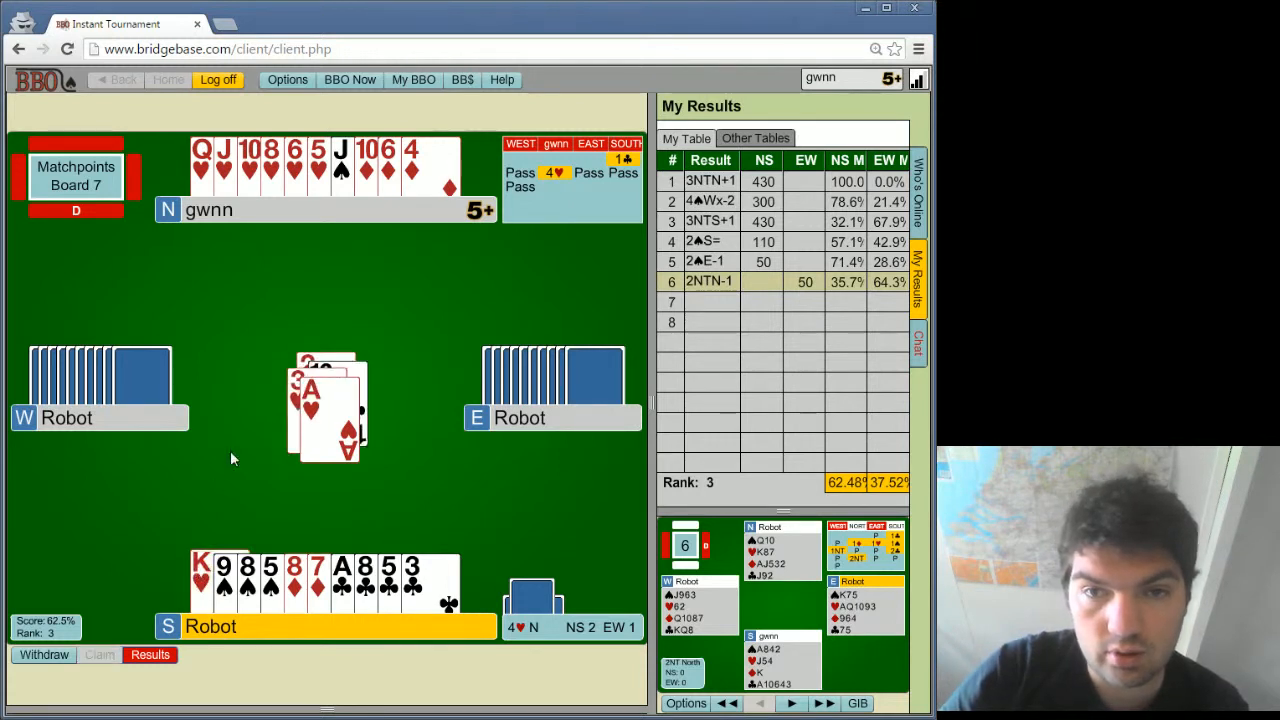
- Draw trumps with dummy's king and North's five of hearts, then discard dummy's low clubs
left_click(212, 559)
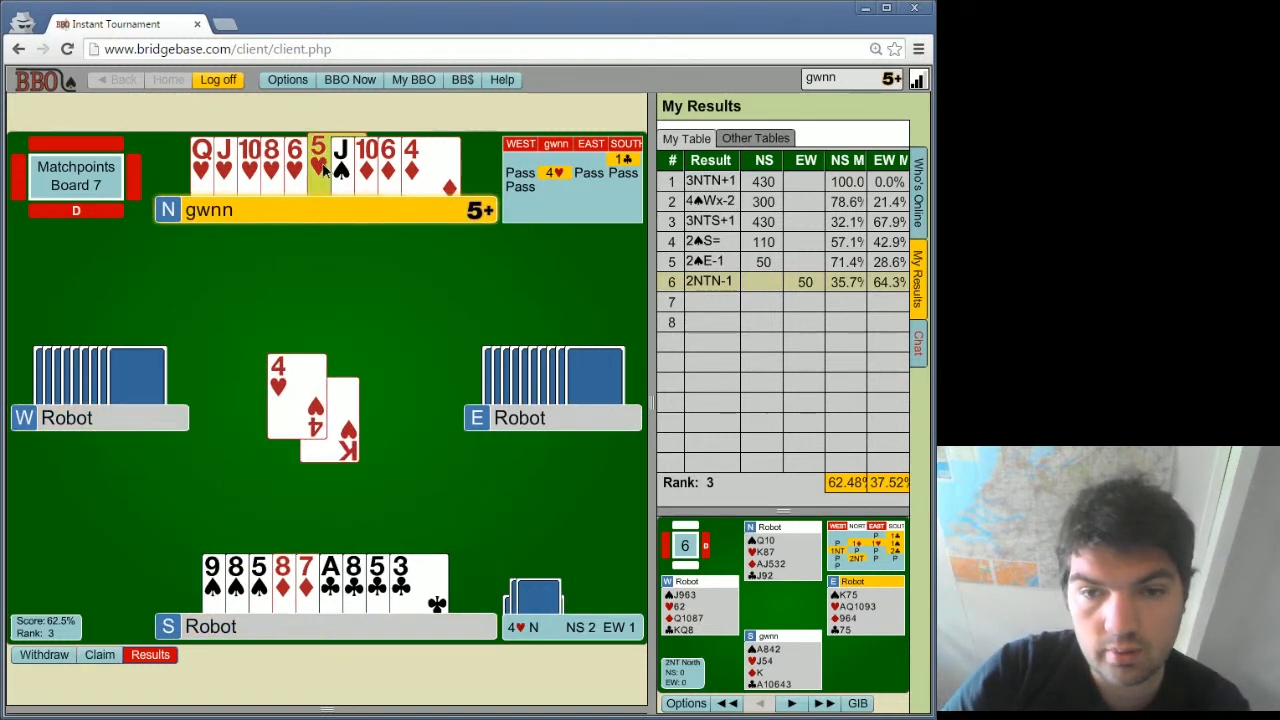
left_click(330, 575)
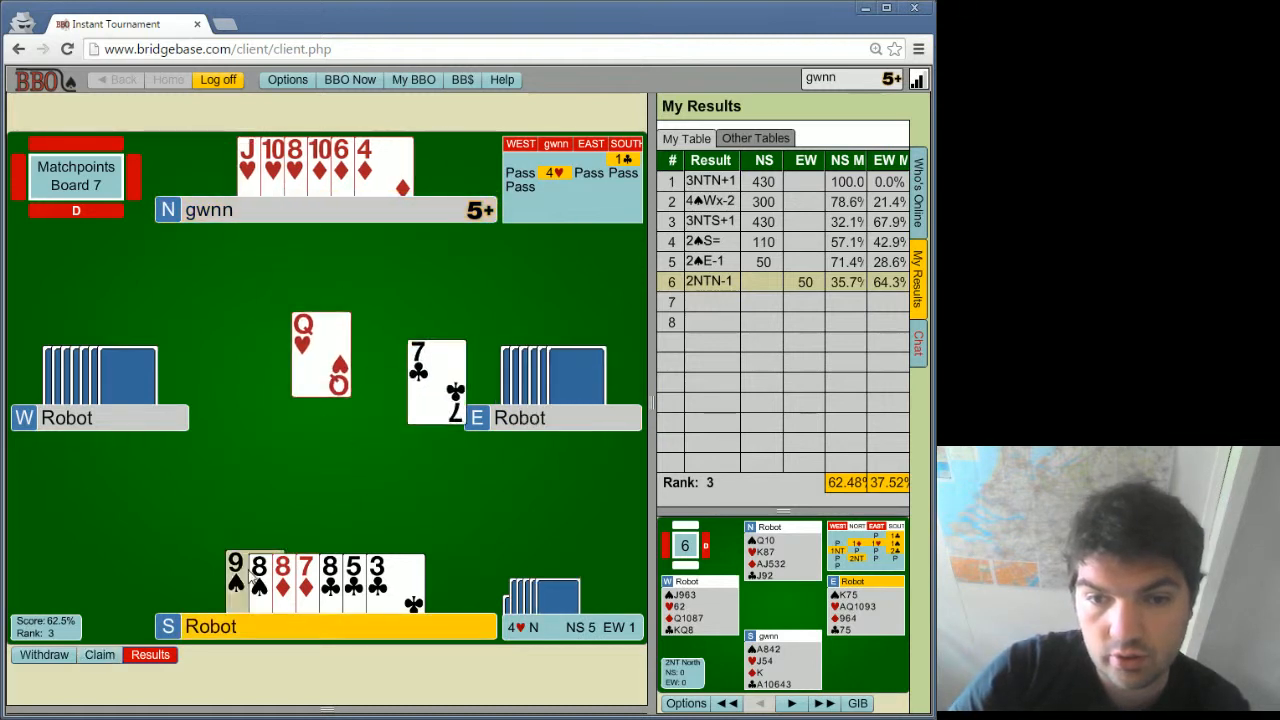
left_click(306, 580)
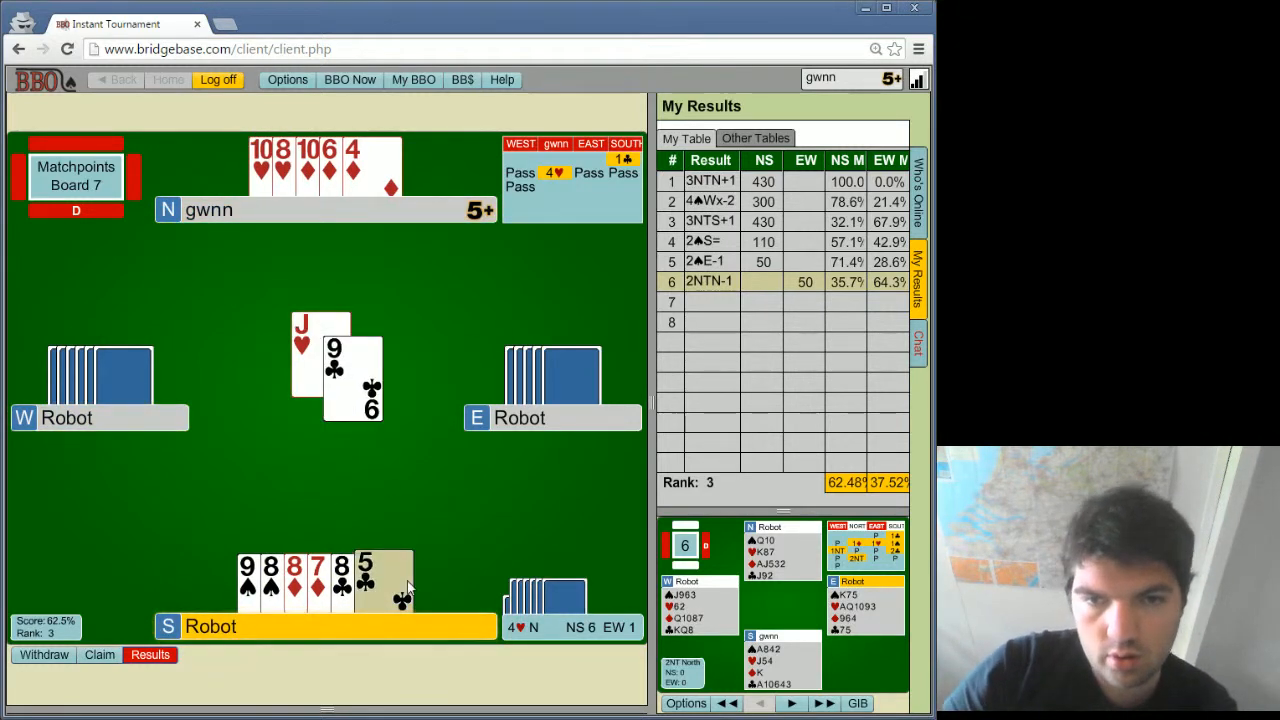
left_click(365, 570)
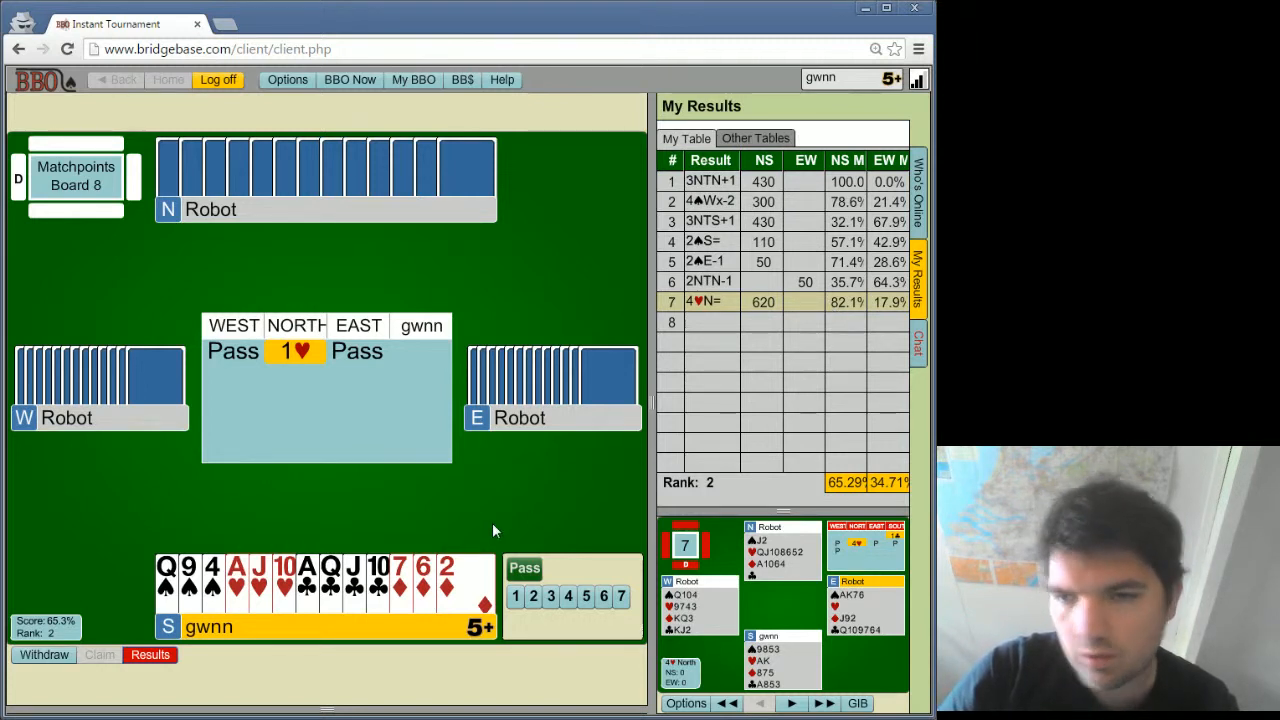
mouse_move(500, 535)
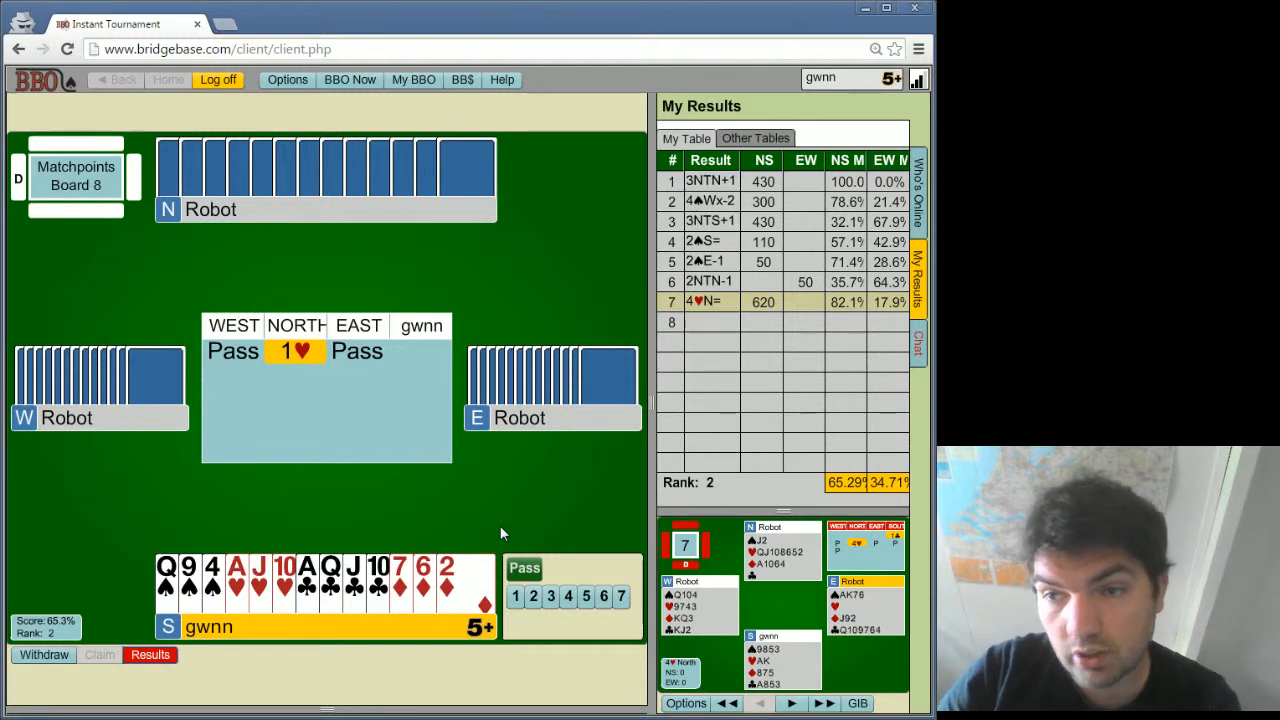
mouse_move(515, 532)
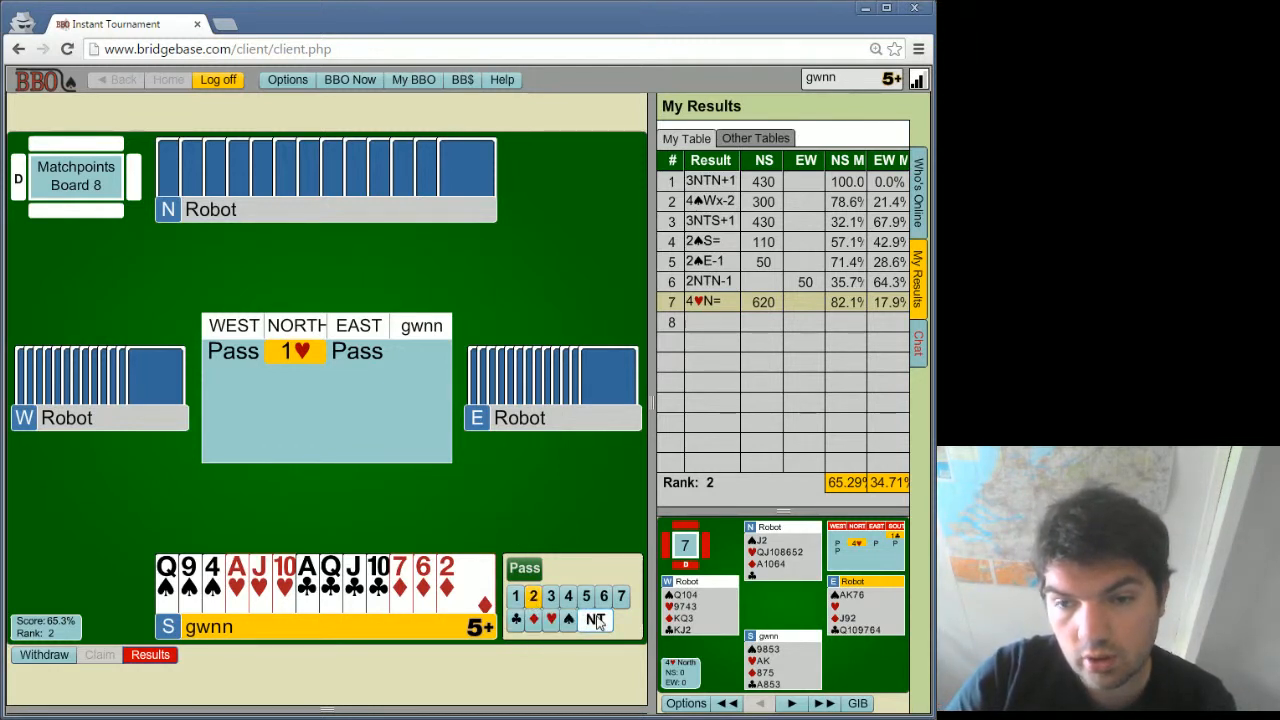
- Respond 2NT to North's 1♥ opening on board 8
left_click(595, 620)
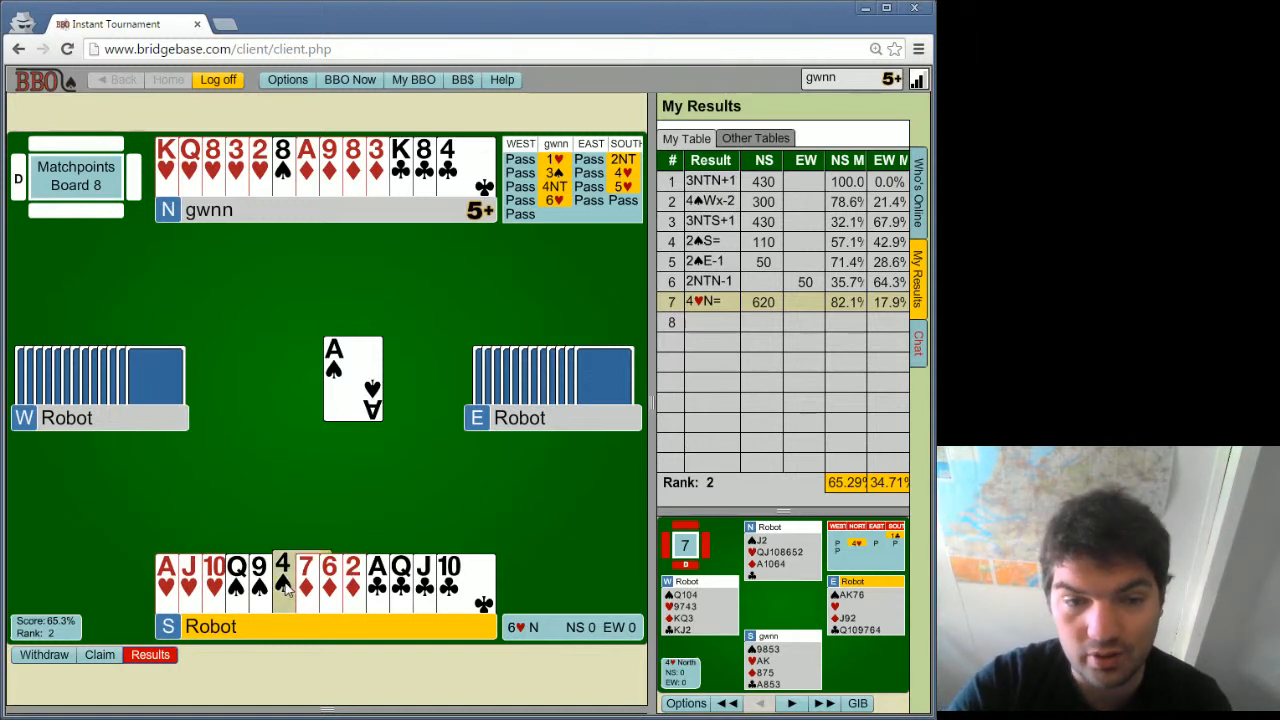
- Play dummy's four of spades under West's opening spade ace
left_click(284, 585)
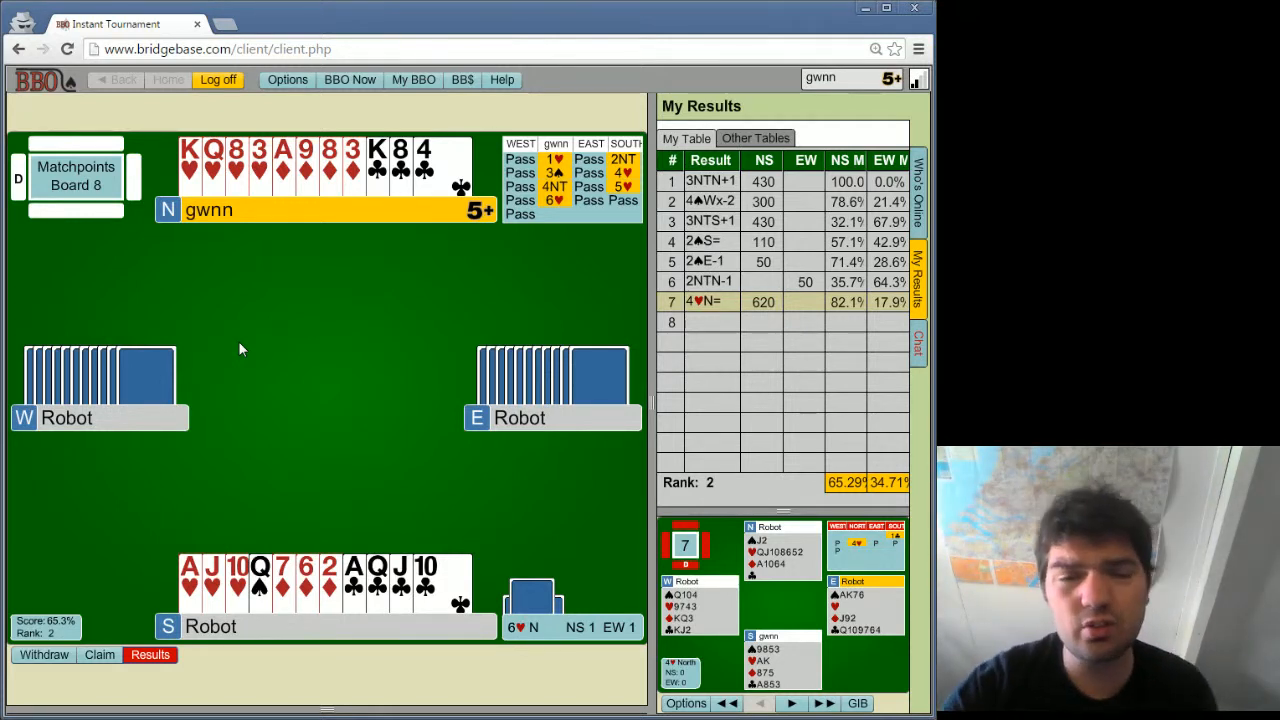
mouse_move(635, 168)
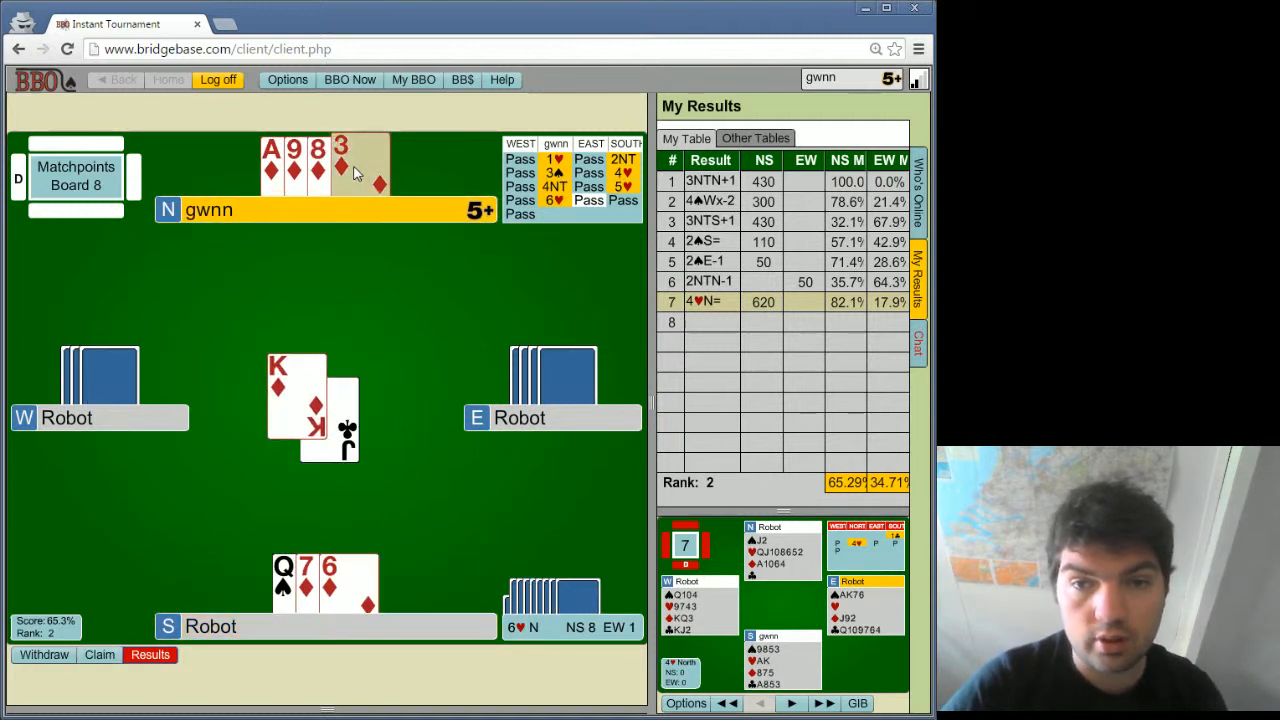
- Play North's three of diamonds to continue the board 8 play
left_click(343, 165)
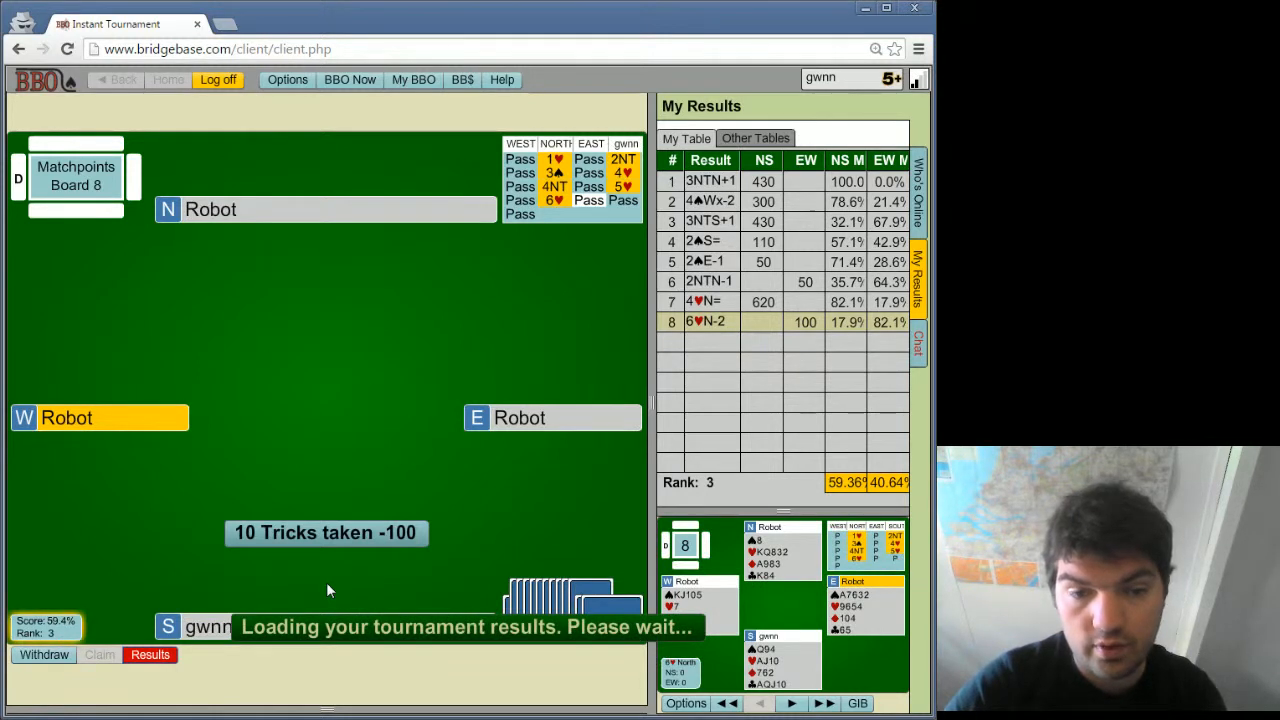
mouse_move(515, 317)
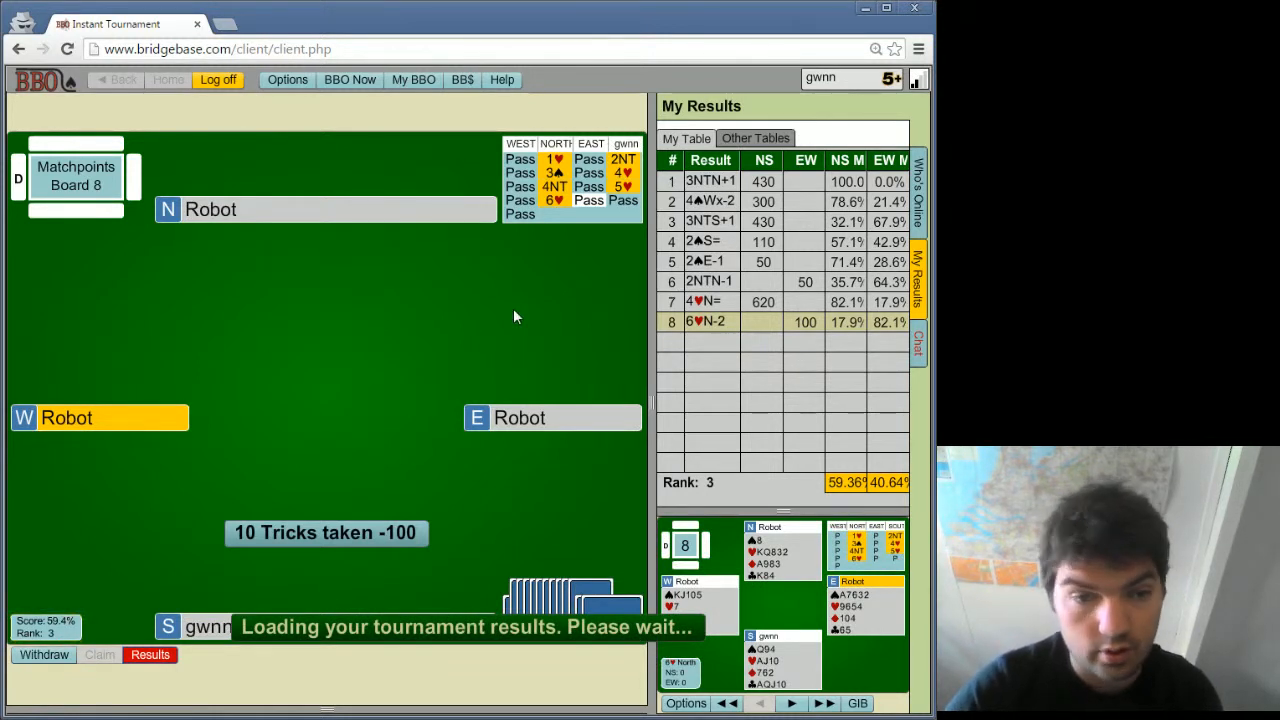